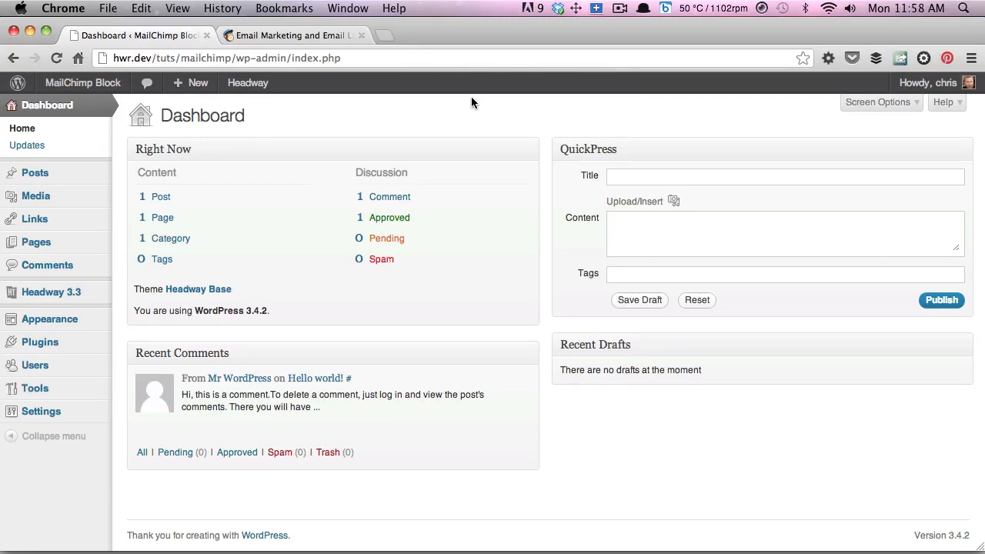
mouse_move(469, 102)
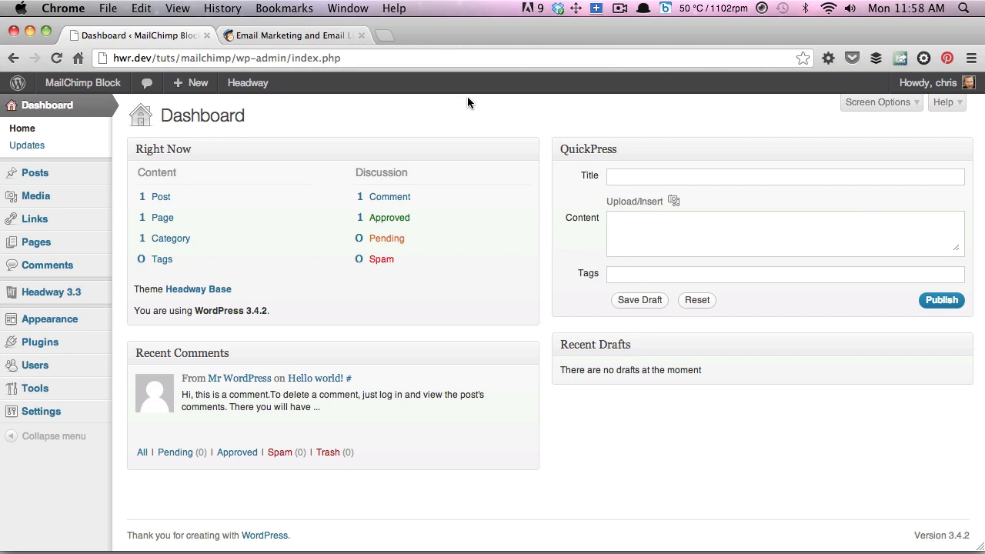
mouse_move(127, 264)
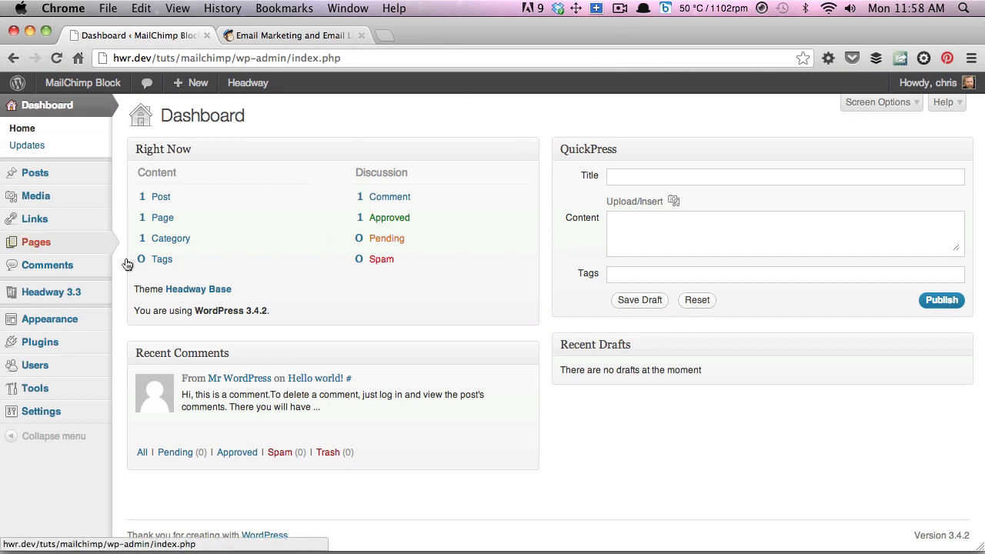
mouse_move(52, 292)
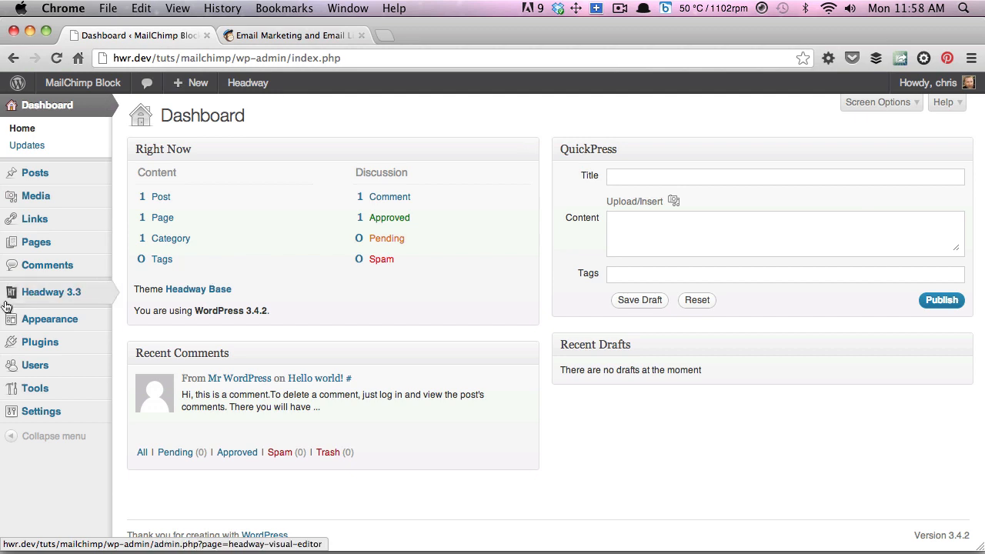
Upload and install hwr-mailchimp-v1.1.0.zip, then activate the Headway MailChimp Block plugin.
click(51, 292)
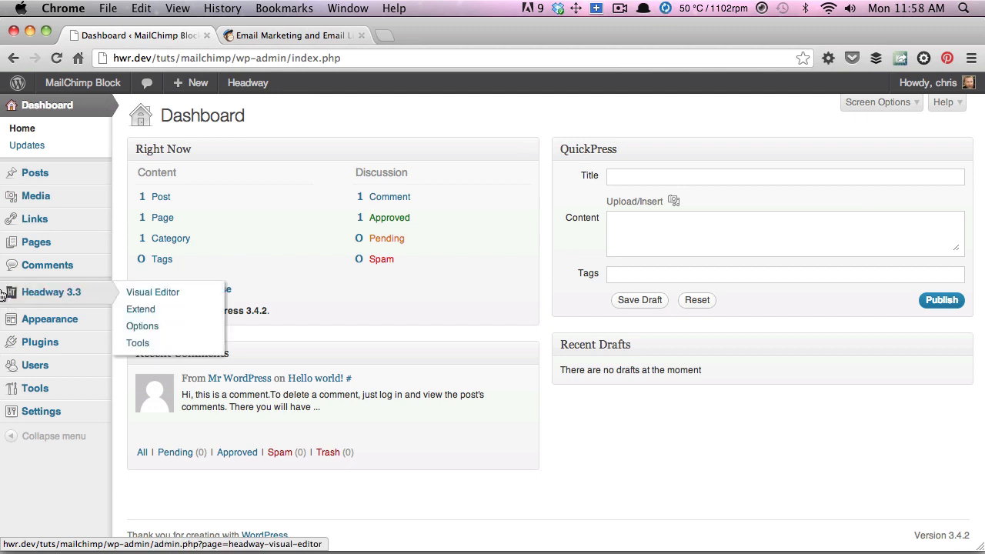
mouse_move(52, 292)
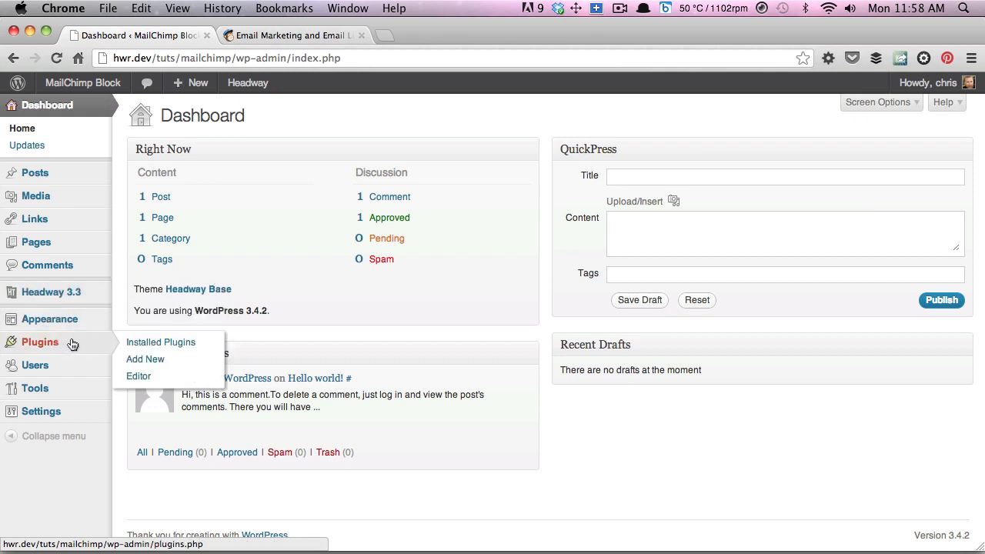
mouse_move(145, 359)
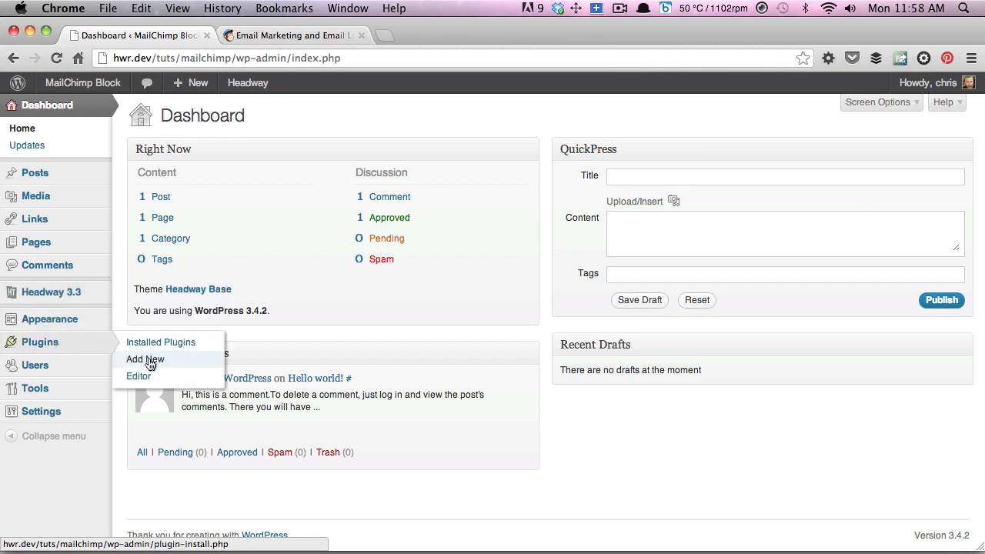
click(145, 359)
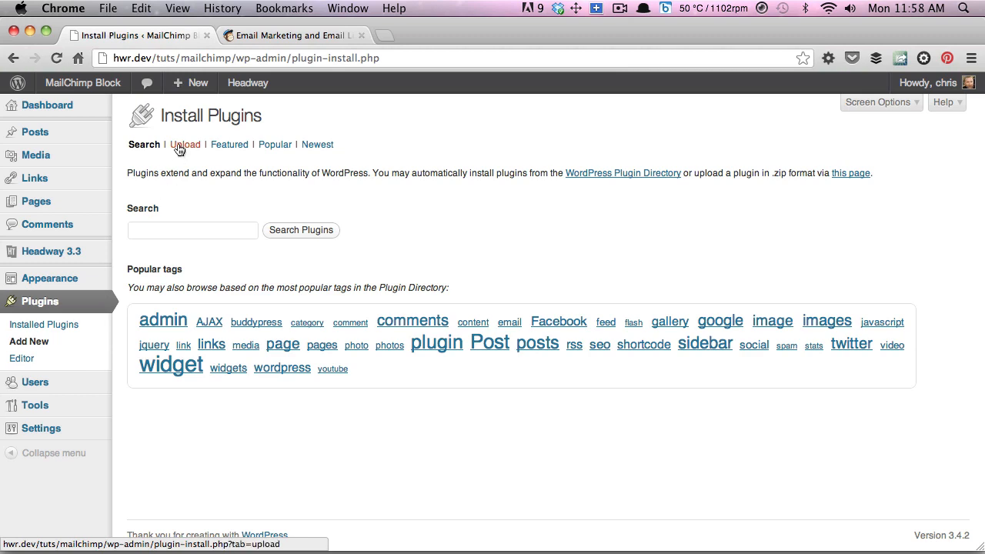
click(185, 144)
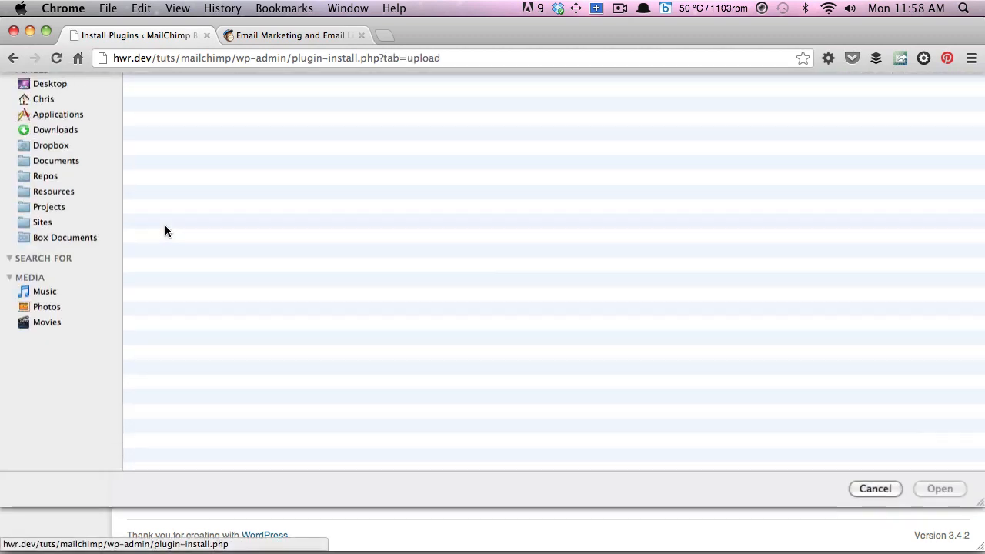
click(56, 239)
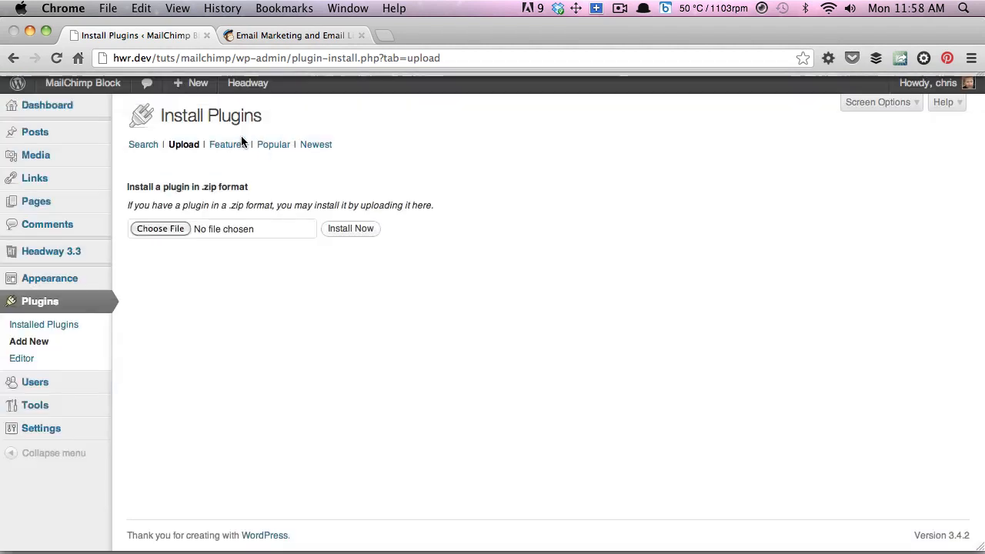
click(350, 229)
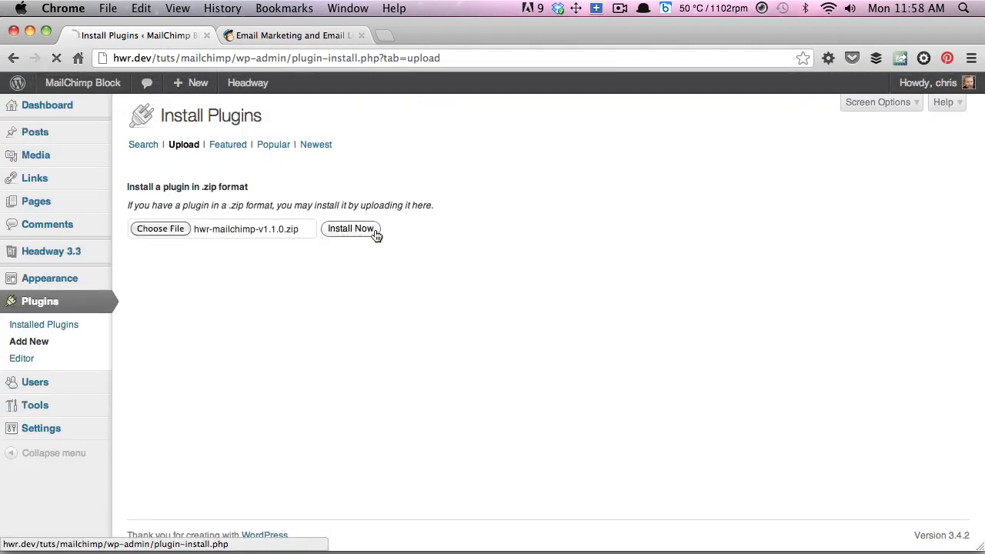
click(351, 228)
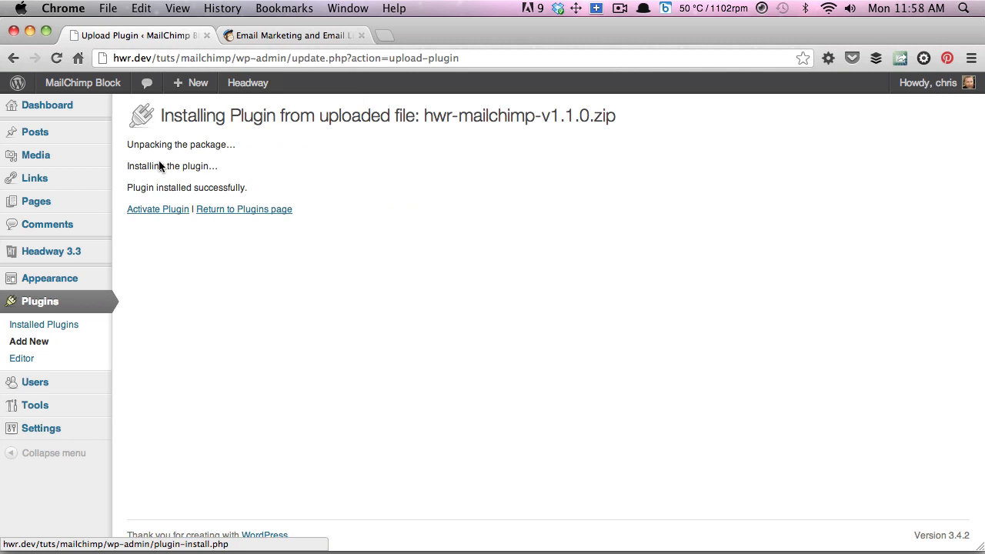
click(158, 208)
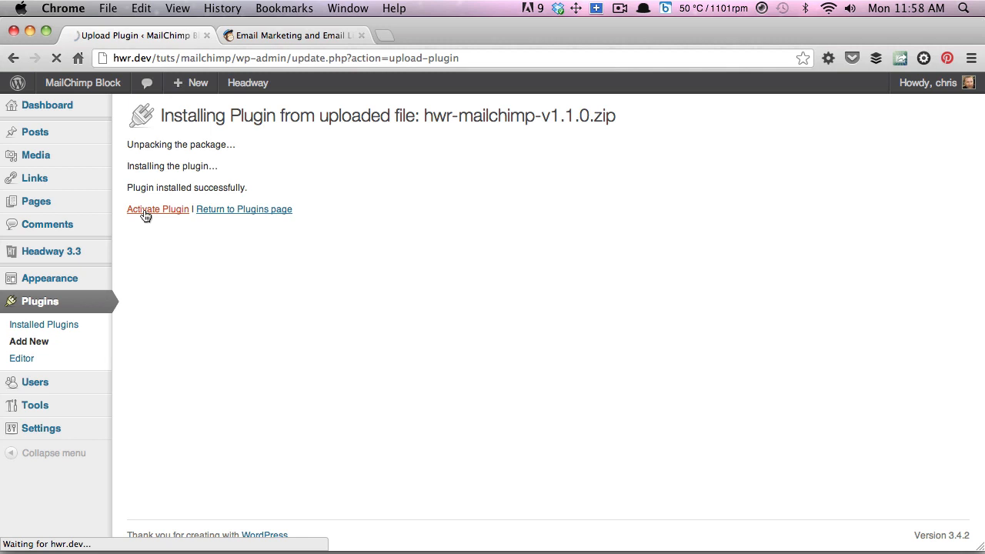
click(157, 209)
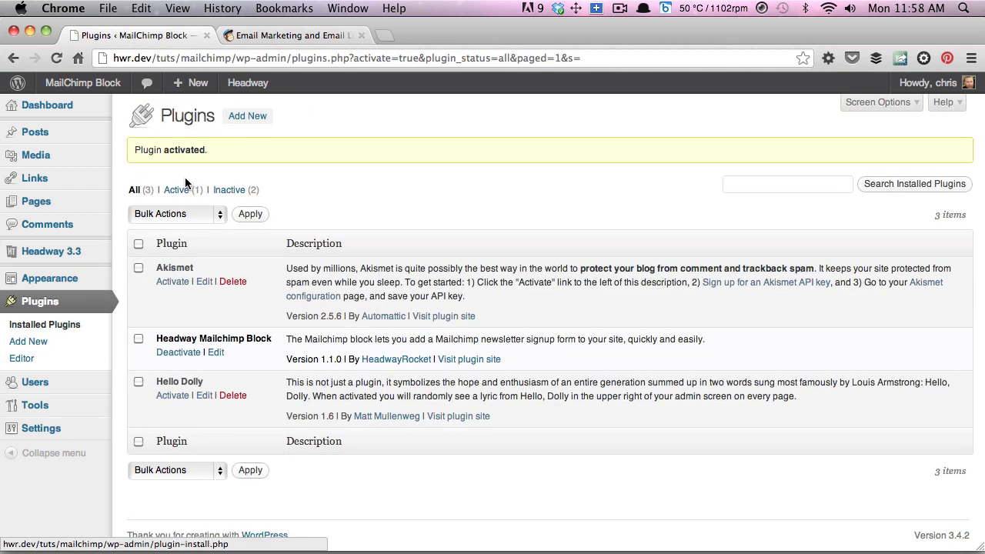
mouse_move(121, 202)
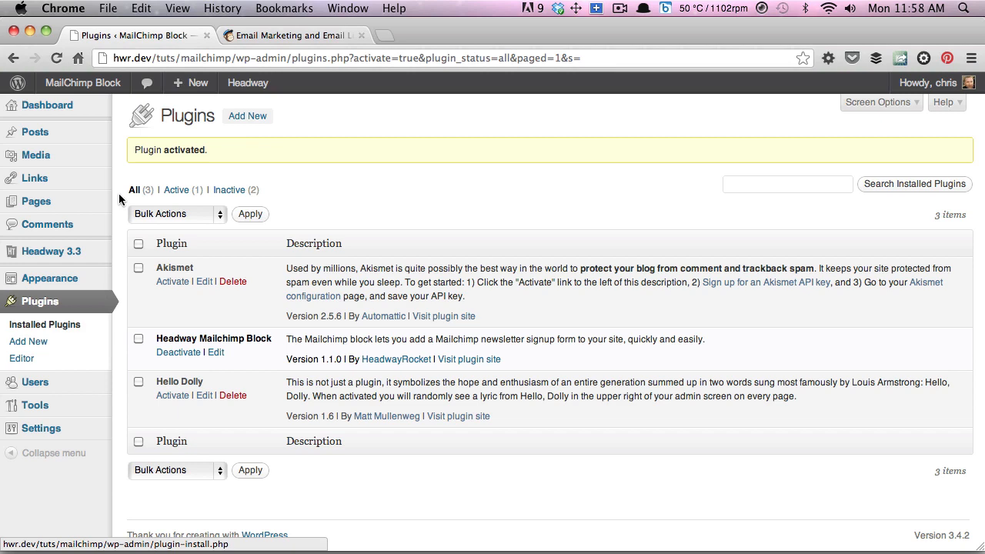
mouse_move(124, 130)
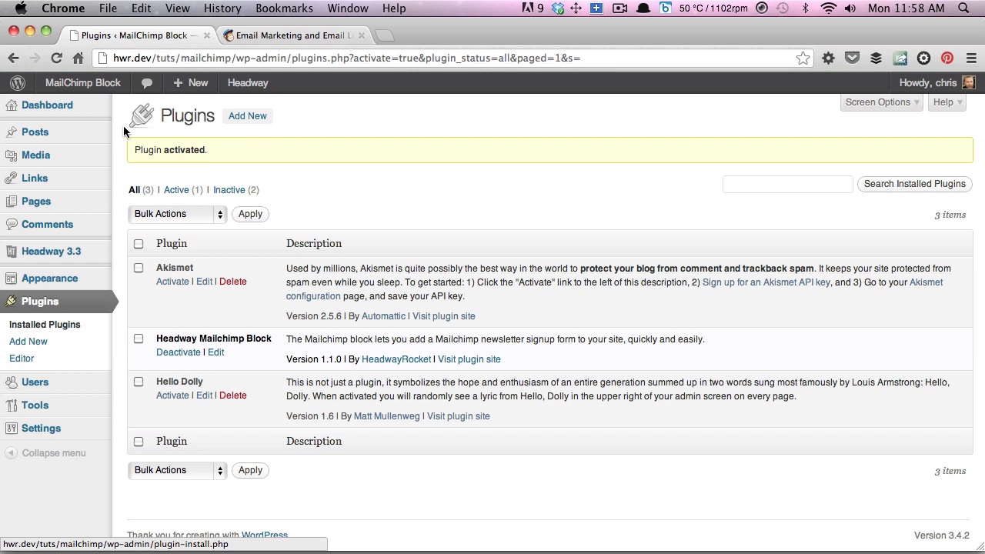
Switch to the MailChimp tab and log in with the account credentials.
click(293, 35)
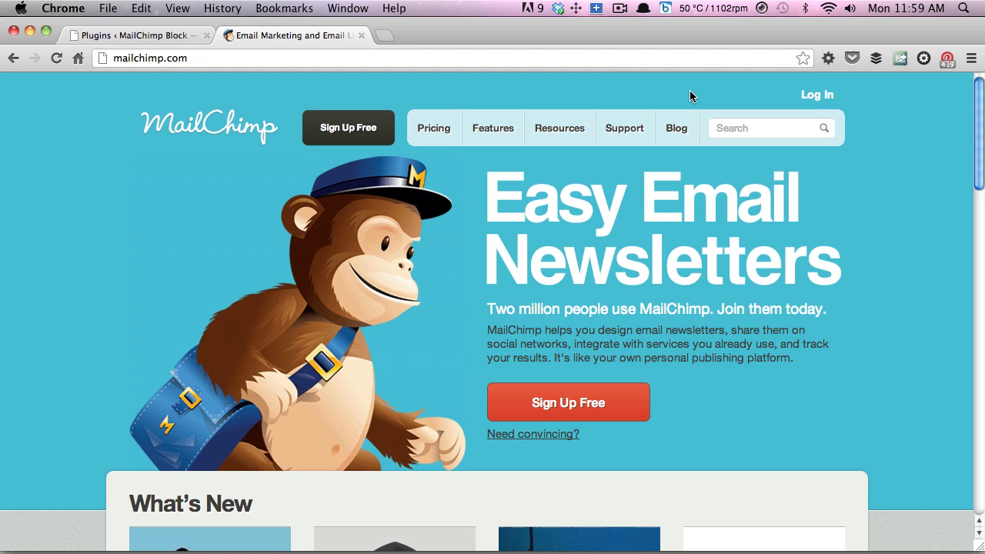
click(816, 94)
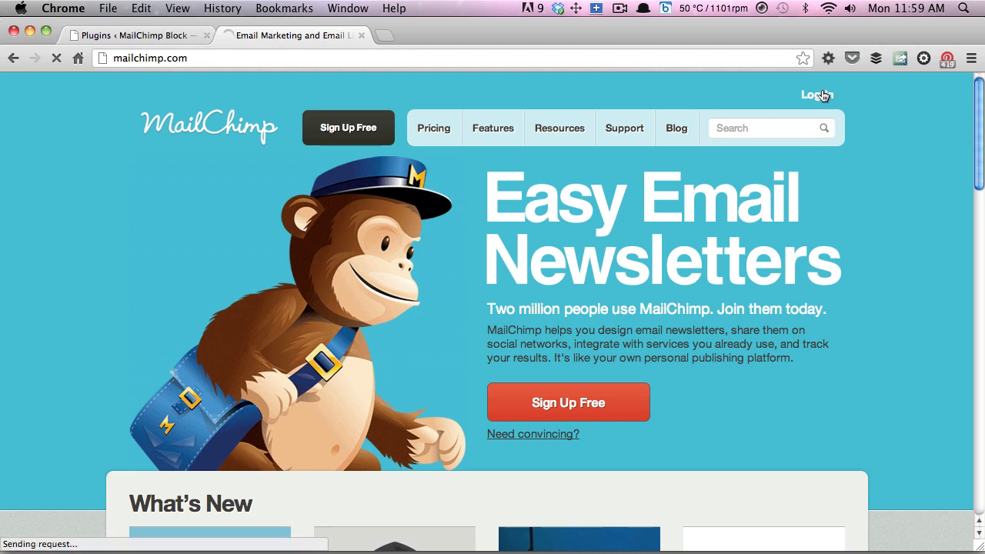
click(816, 94)
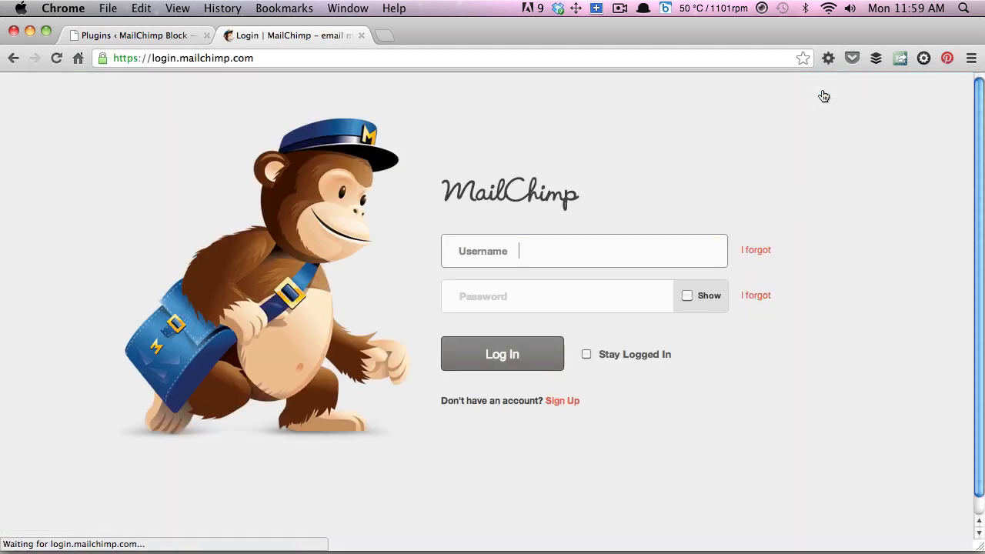
click(502, 354)
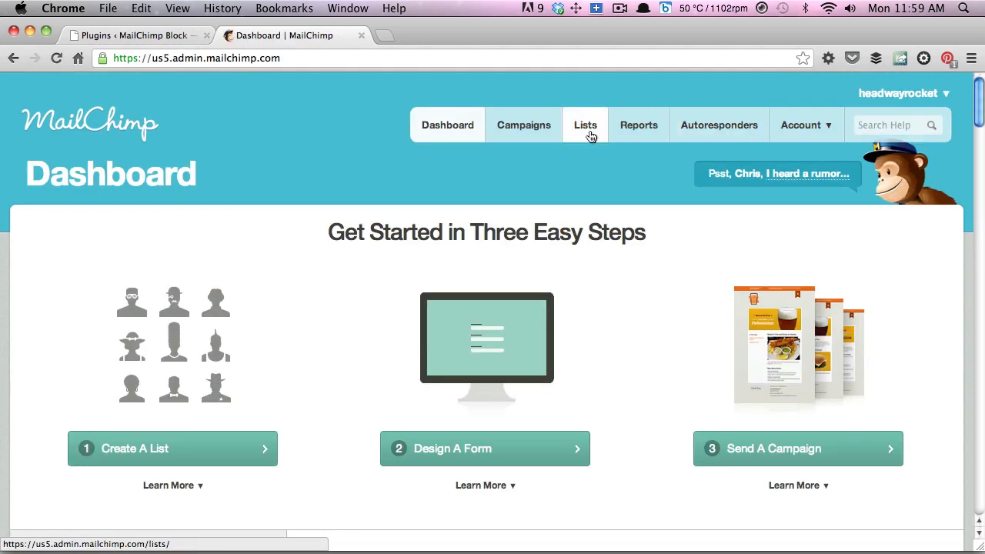
Open the HeadwayRocket list's signup Forms and scroll down to the Build It designer.
click(584, 124)
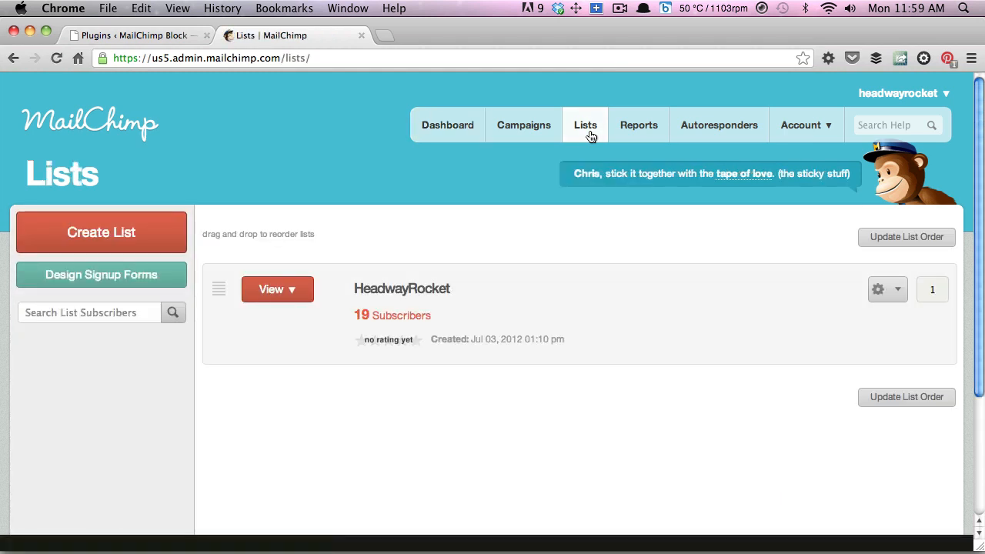
mouse_move(886, 288)
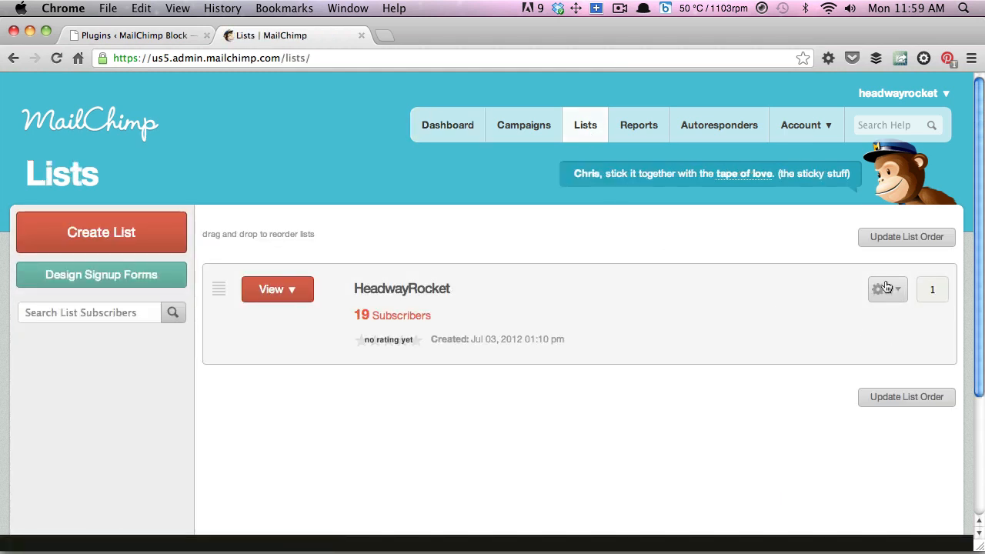
click(887, 288)
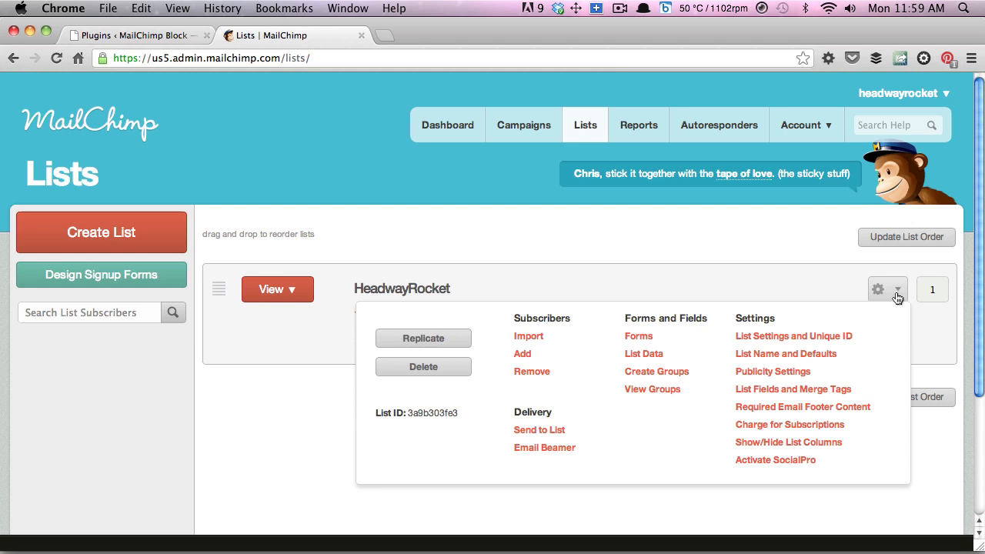
mouse_move(638, 336)
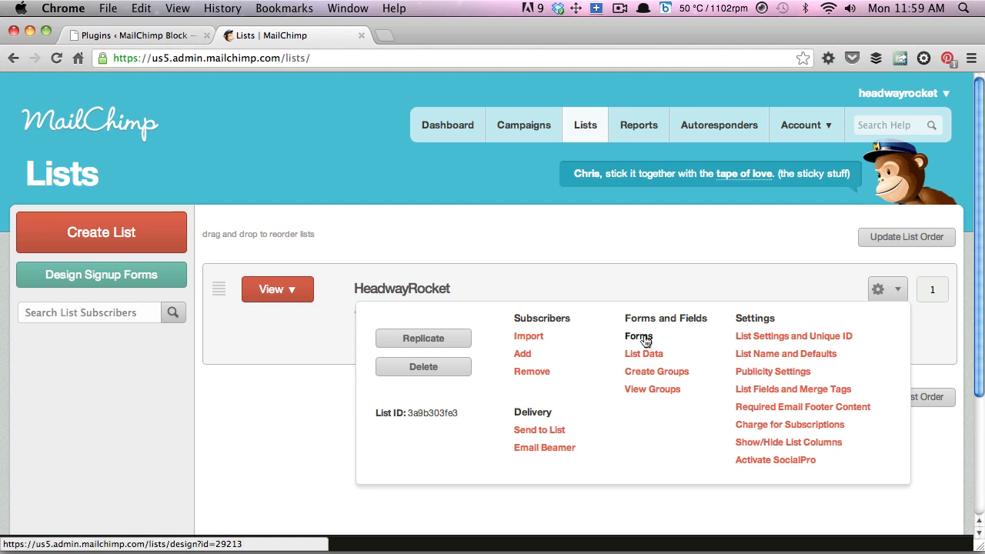
click(638, 336)
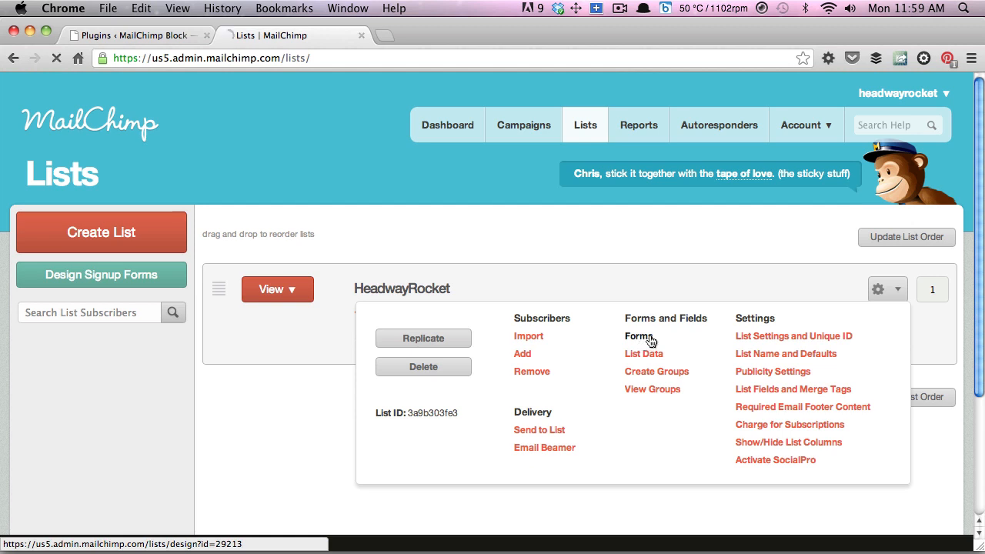
click(640, 335)
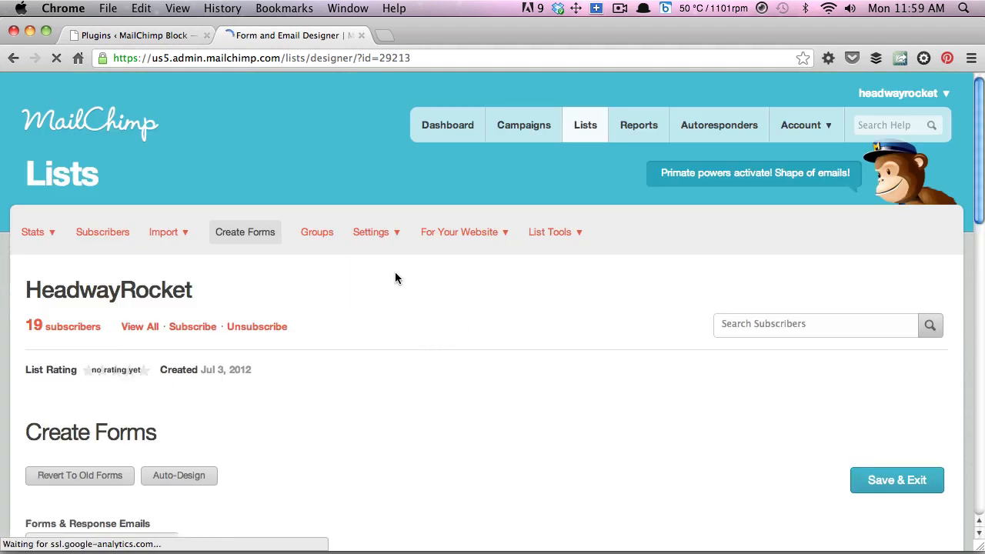
mouse_move(450, 330)
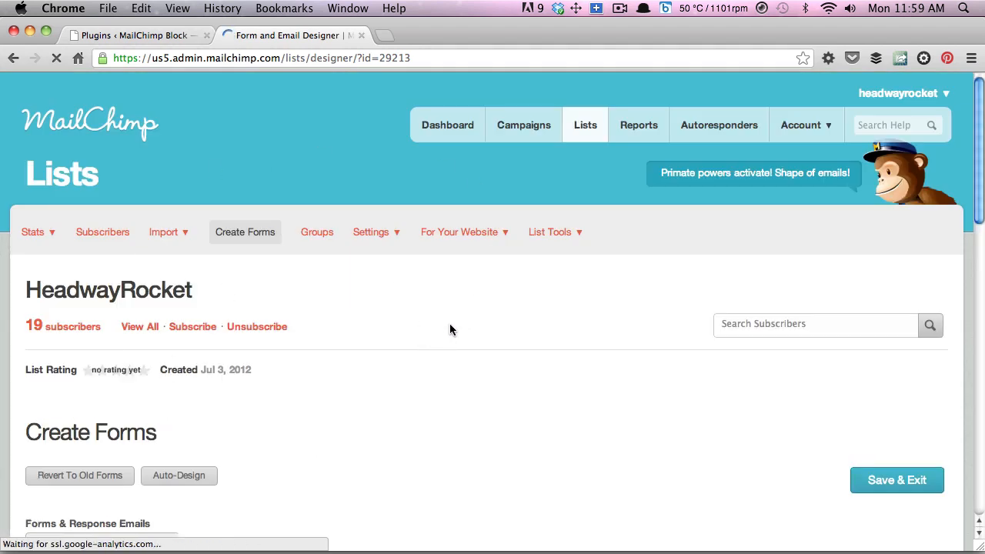
scroll(down, 3)
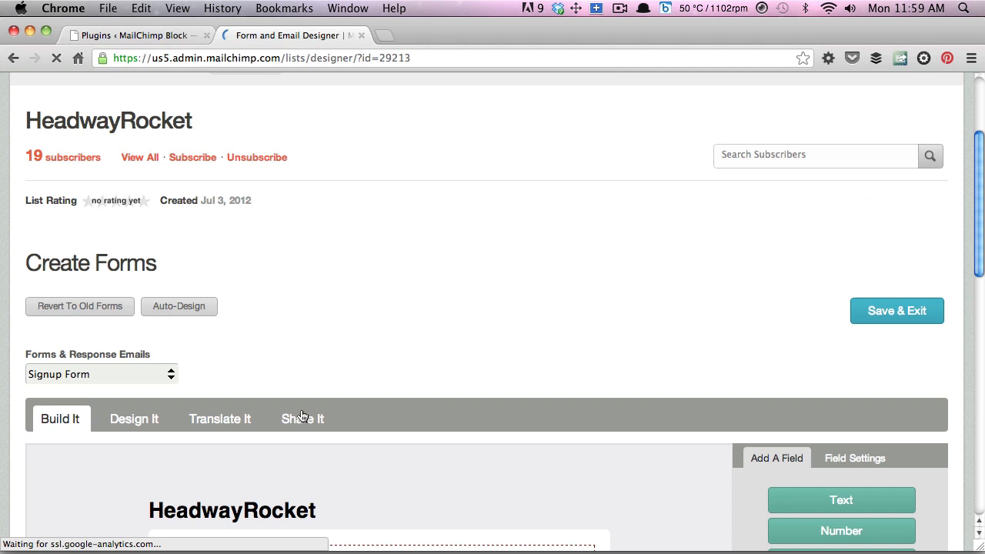
scroll(down, 3)
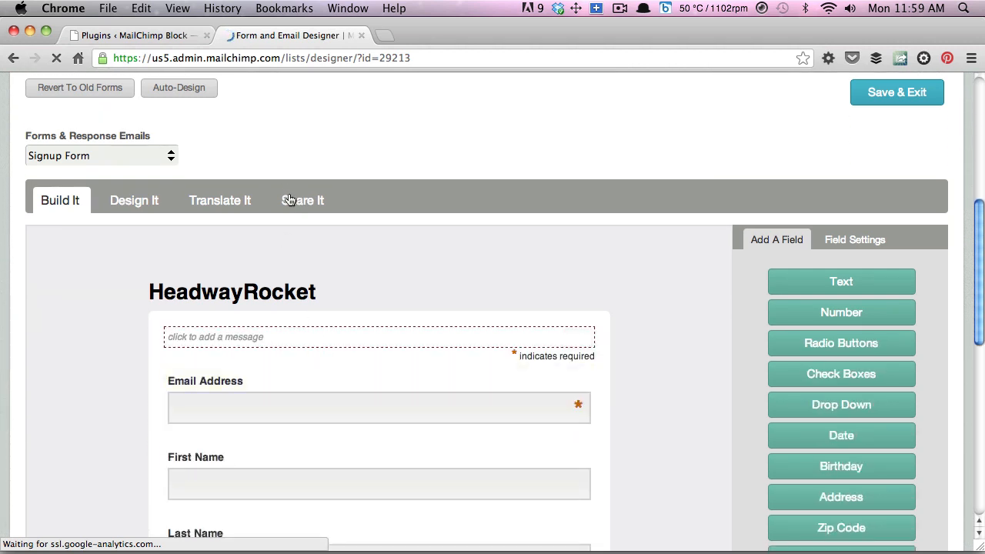
Open the HeadwayRocket form's hosted subscribe URL from Share It, then return to WordPress.
click(303, 200)
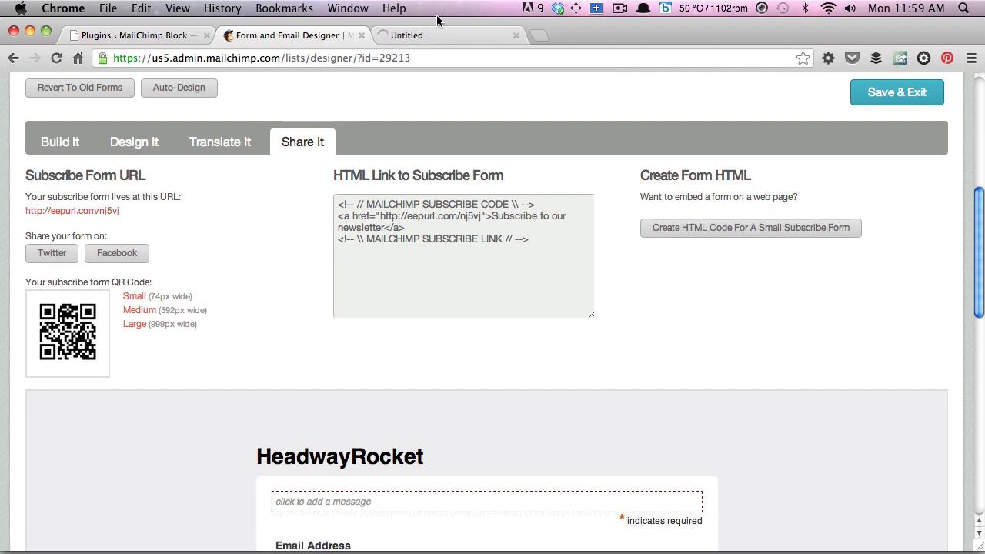
click(72, 210)
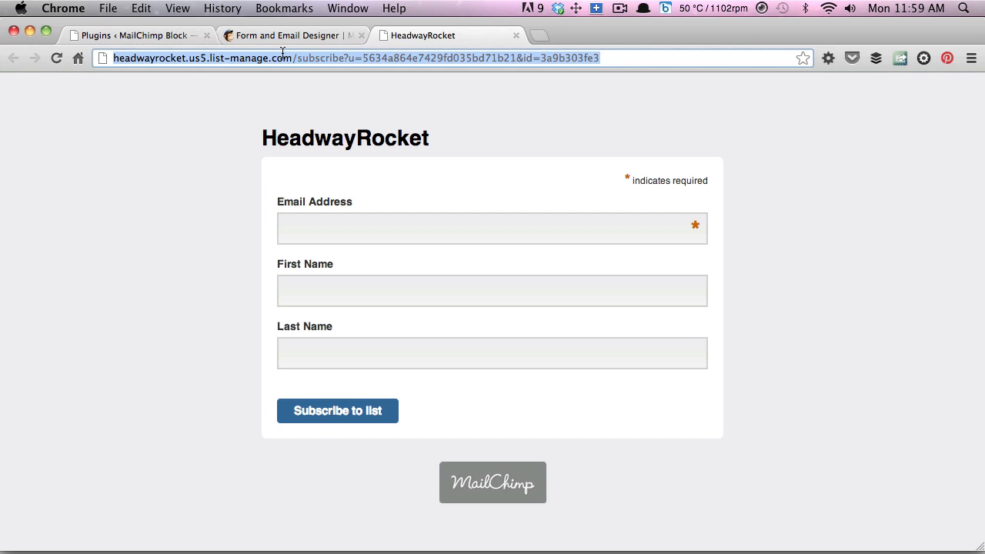
click(139, 35)
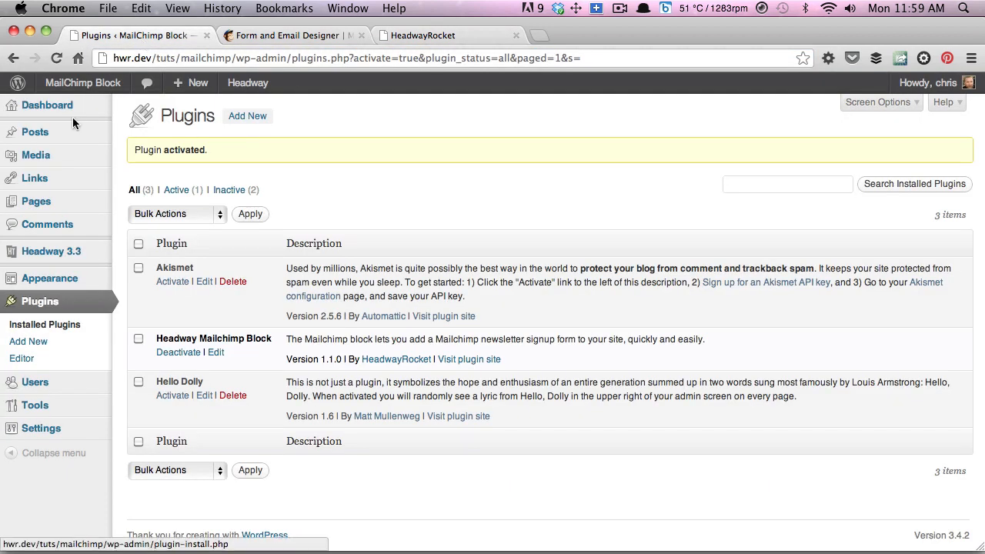
Open Headway's Visual Editor from the WordPress Headway menu.
click(51, 250)
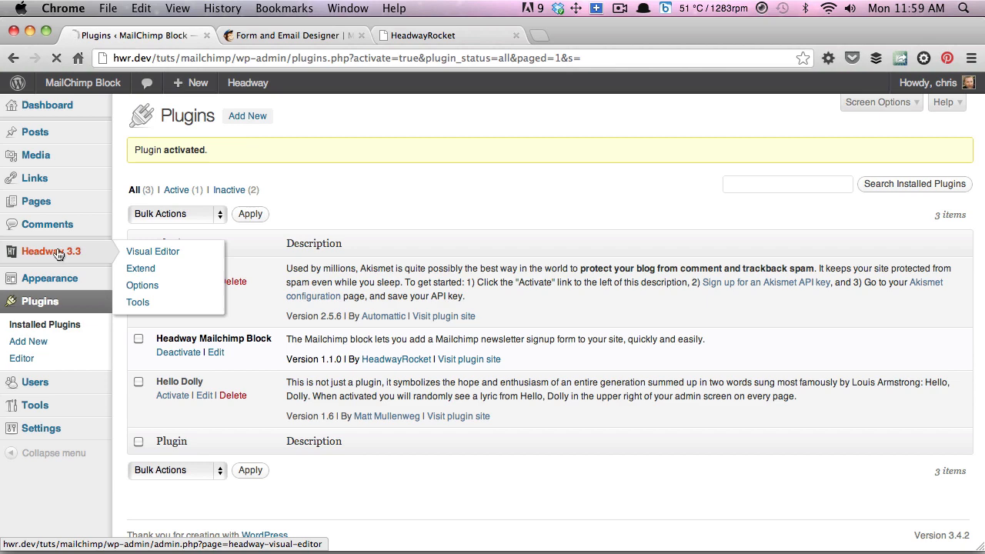
click(152, 250)
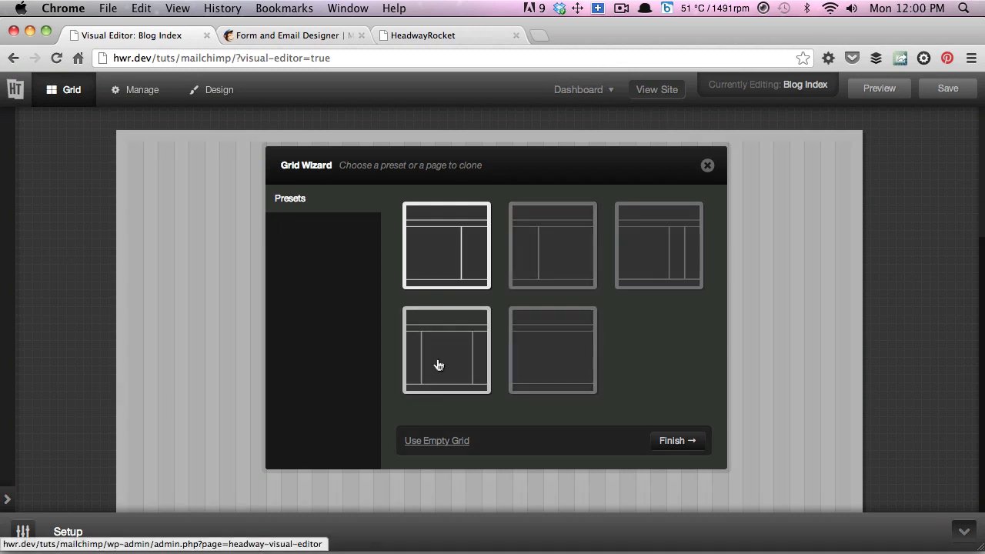
mouse_move(414, 175)
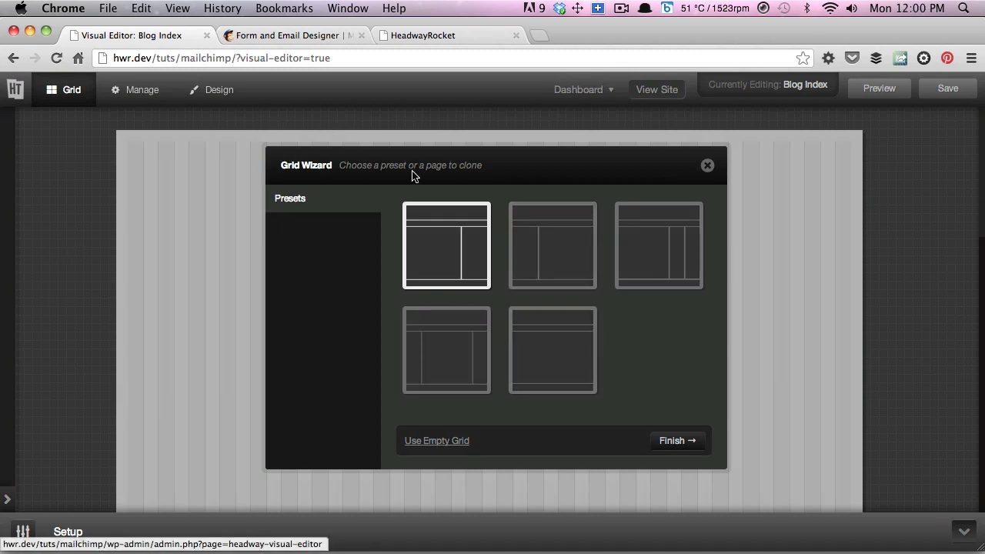
mouse_move(428, 451)
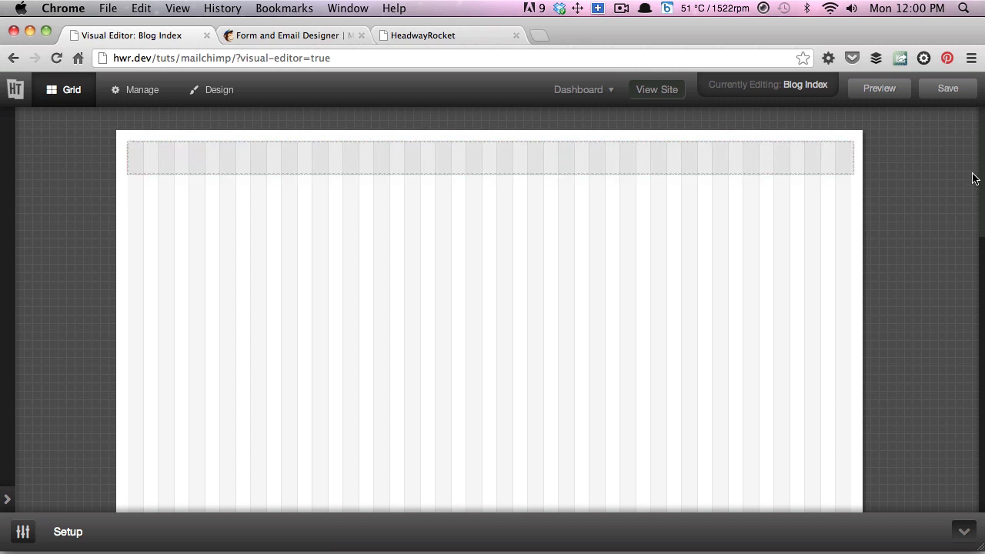
Make the top block a Mailchimp block from More Blocks and save the layout.
click(489, 159)
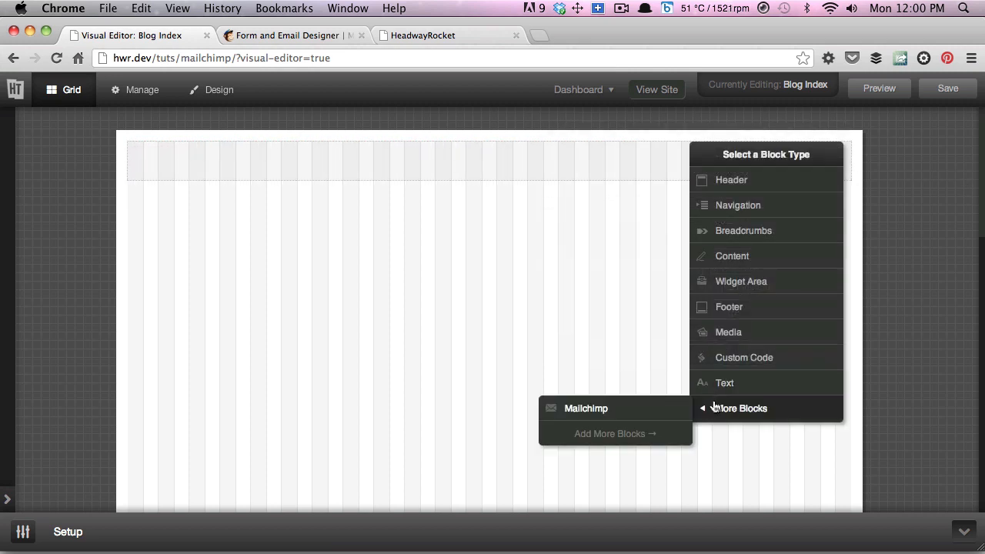
mouse_move(634, 408)
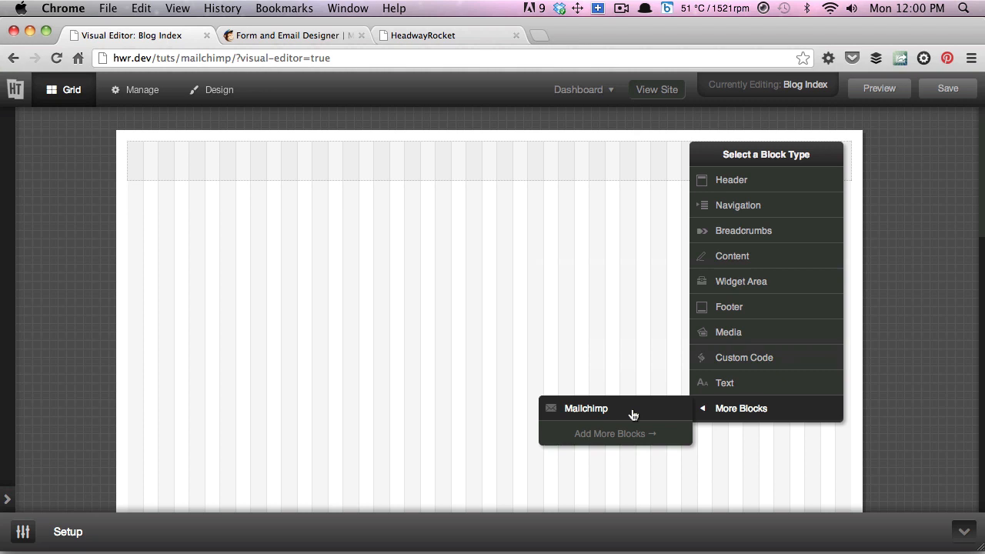
click(587, 409)
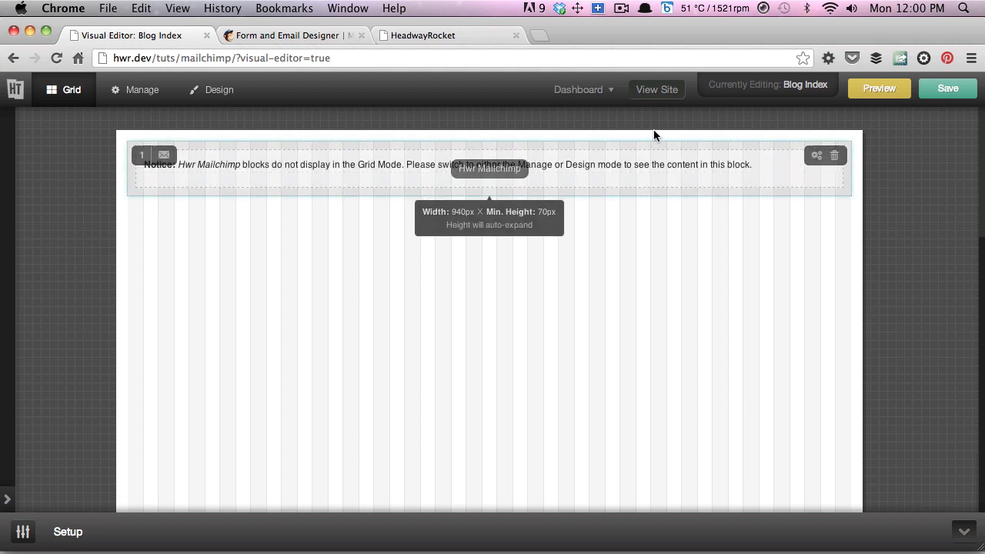
click(947, 87)
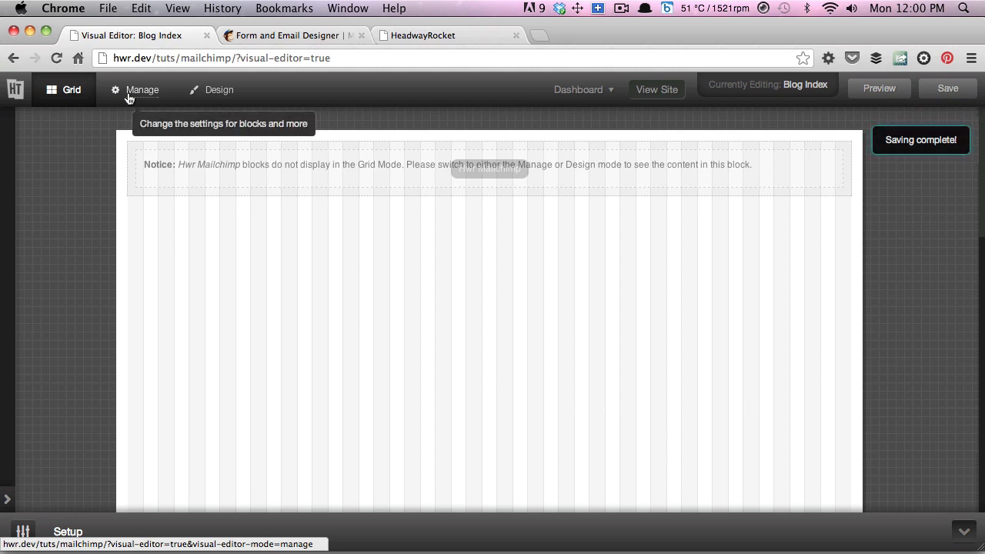
Switch to Manage mode, then come back to the visual editor tab.
click(141, 89)
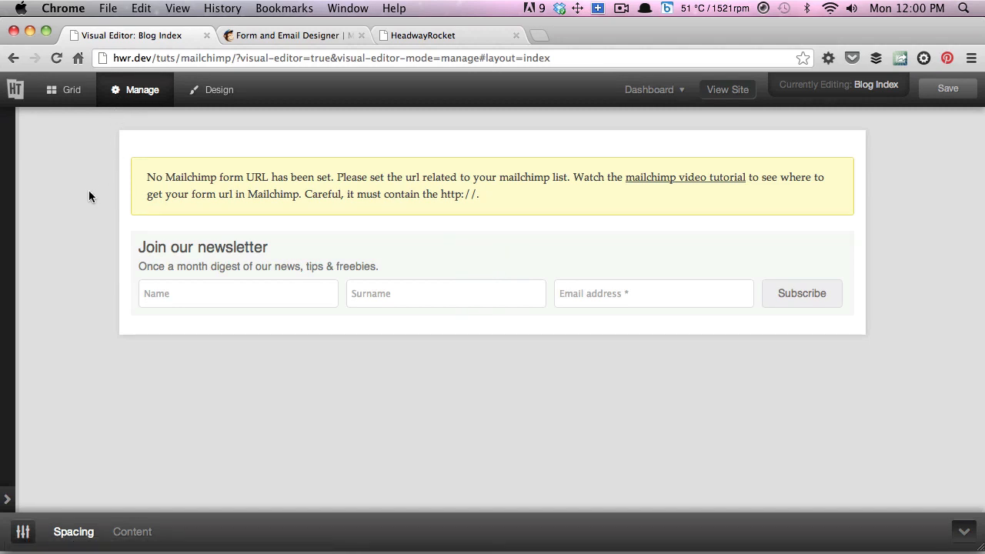
mouse_move(107, 181)
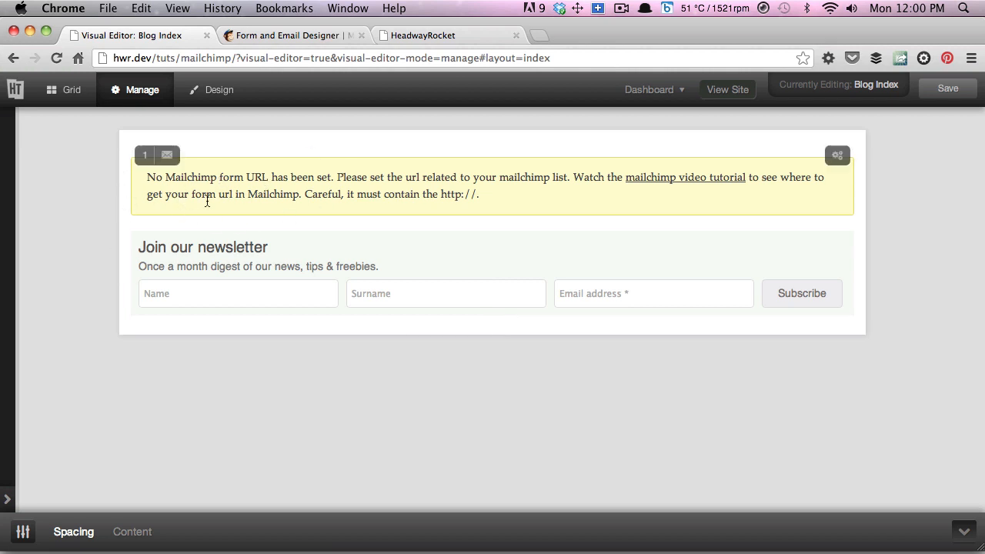
mouse_move(689, 121)
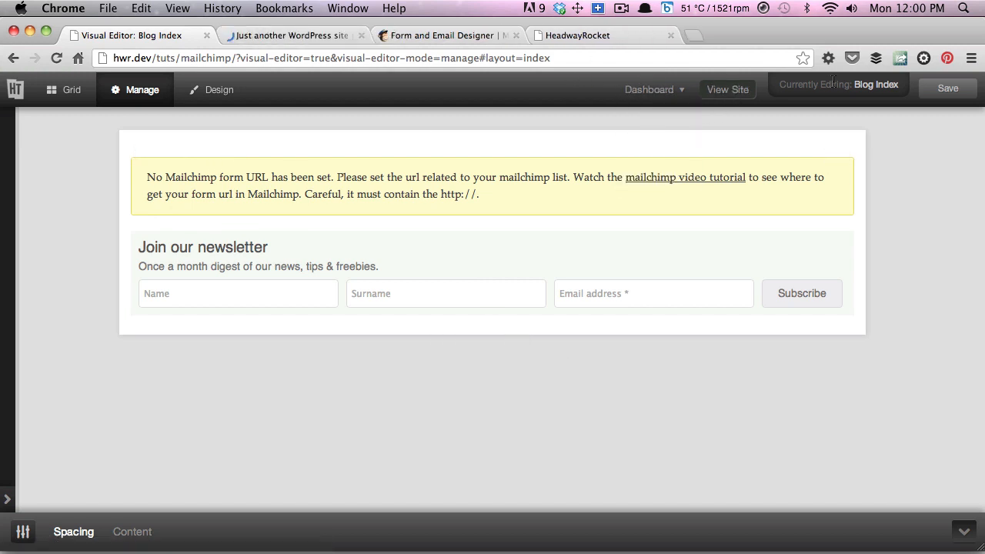
click(727, 89)
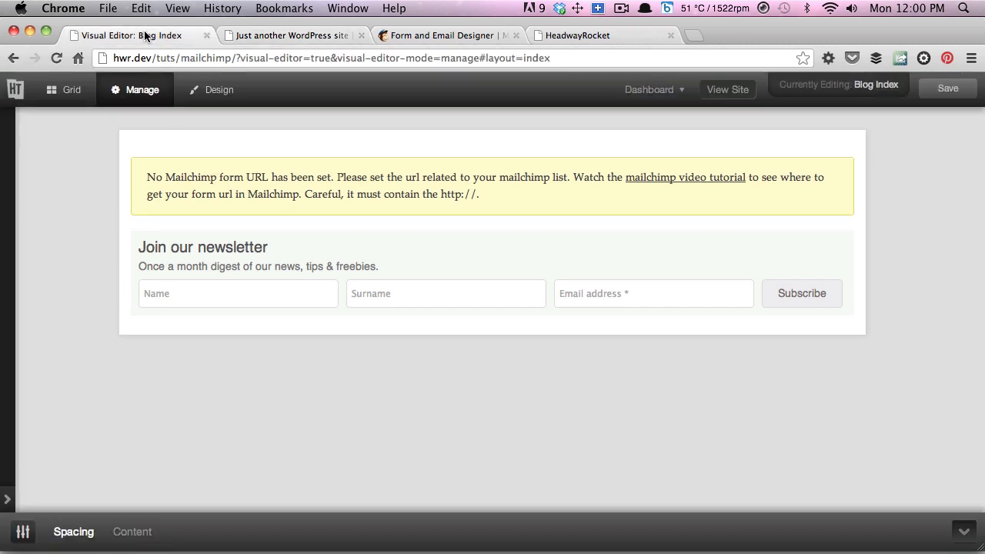
mouse_move(177, 346)
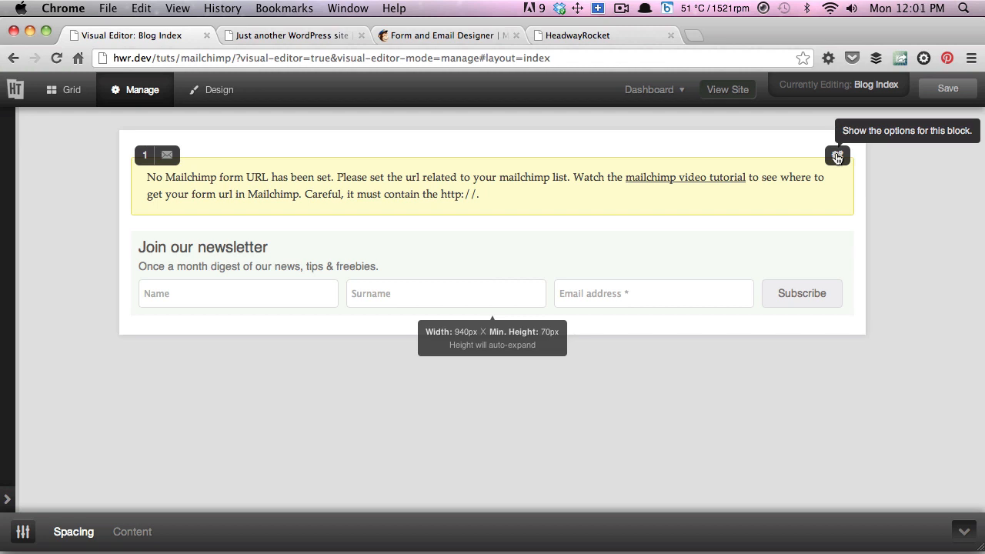
Set the block's Form URL to the rayrocket.us5.list-manage.com subscribe link and save.
click(837, 156)
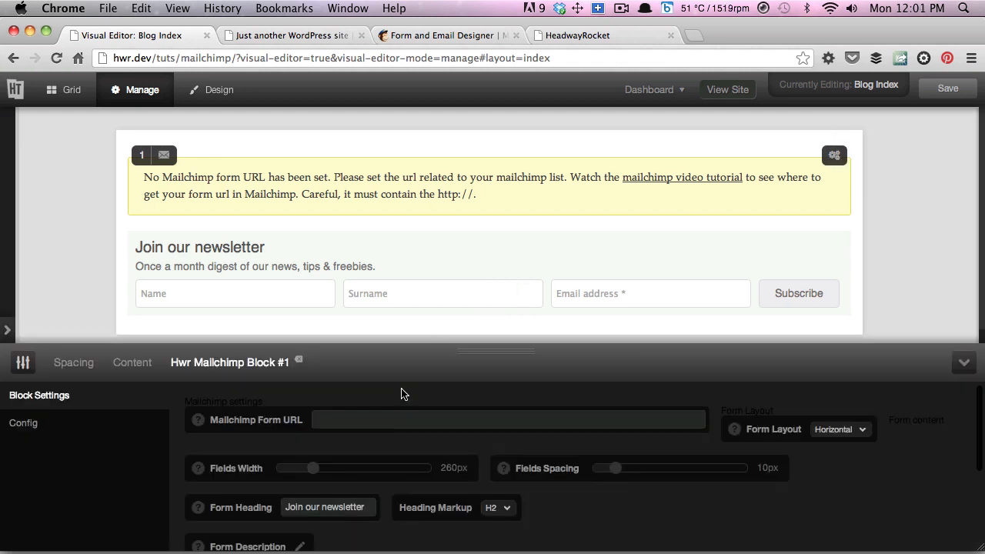
drag(496, 351, 495, 273)
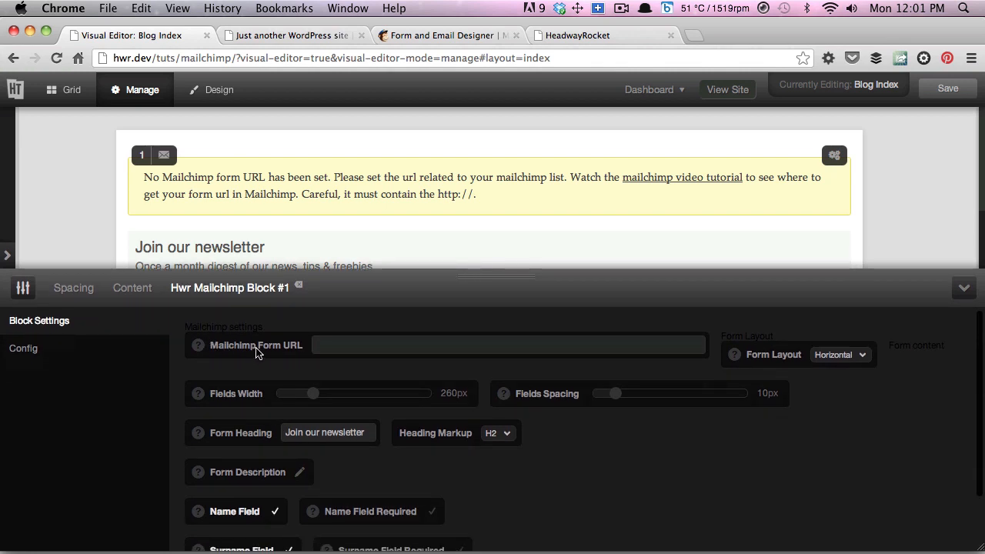
click(508, 345)
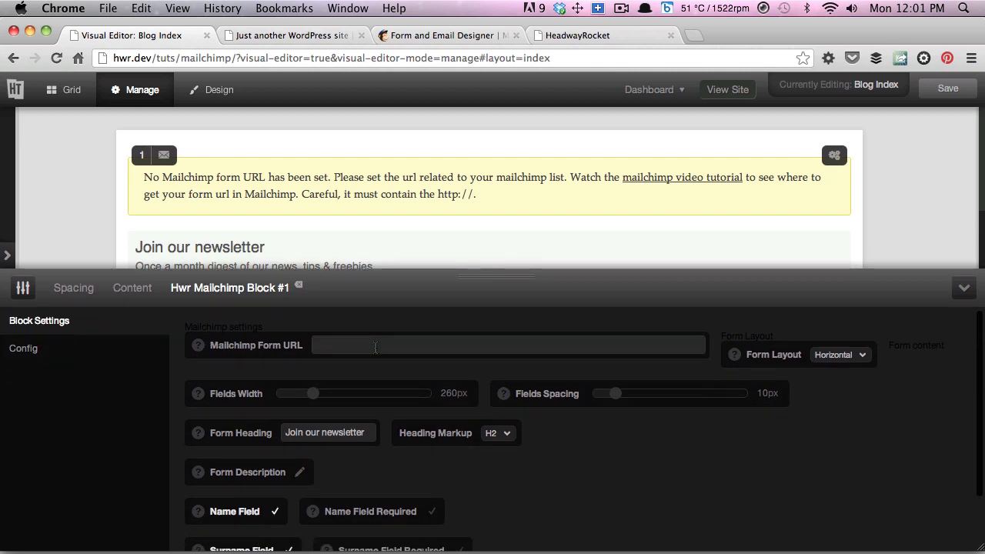
text(rayrocket.us5.list-manage.com/subscribe?u=5634a864e7429fd035bd71b21&id=3a9b303fe3)
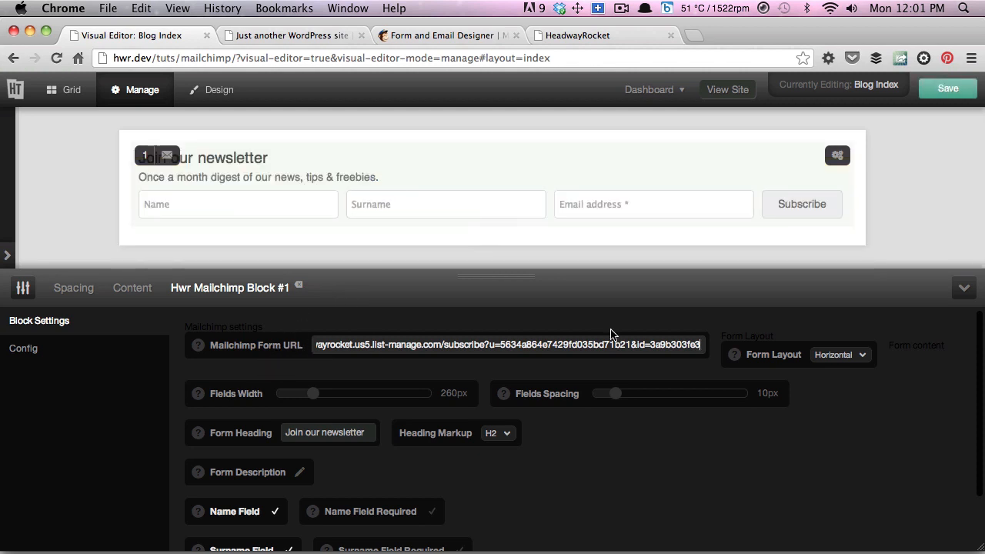
mouse_move(773, 131)
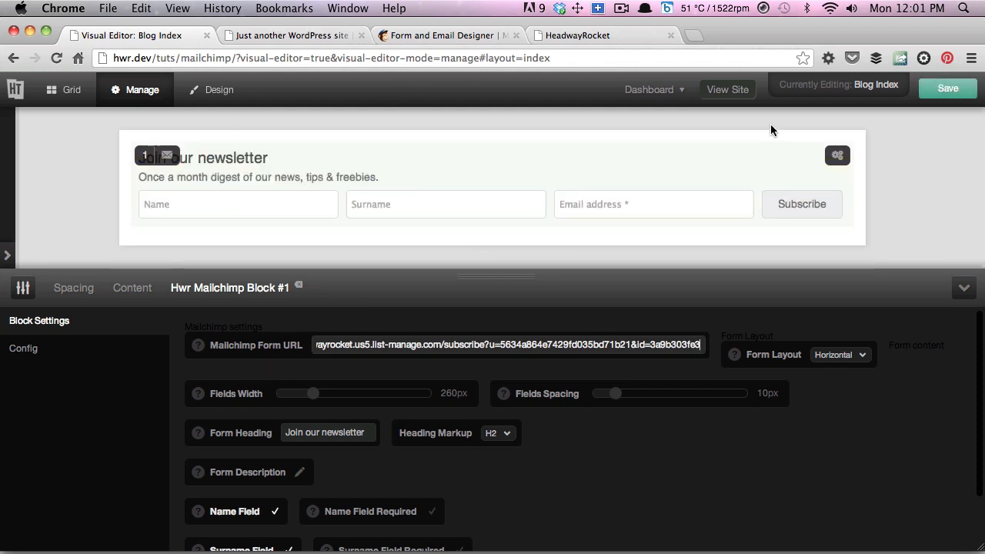
mouse_move(766, 130)
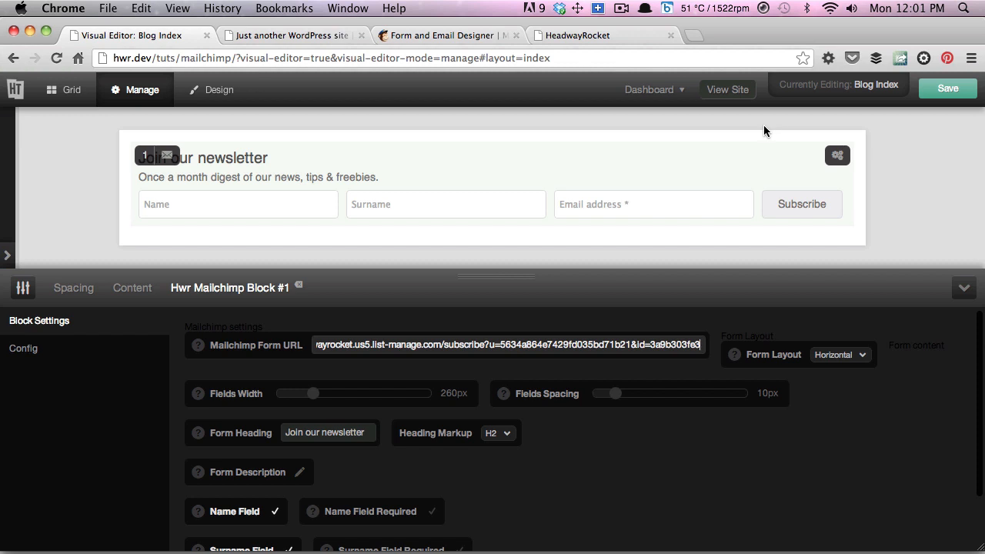
click(947, 88)
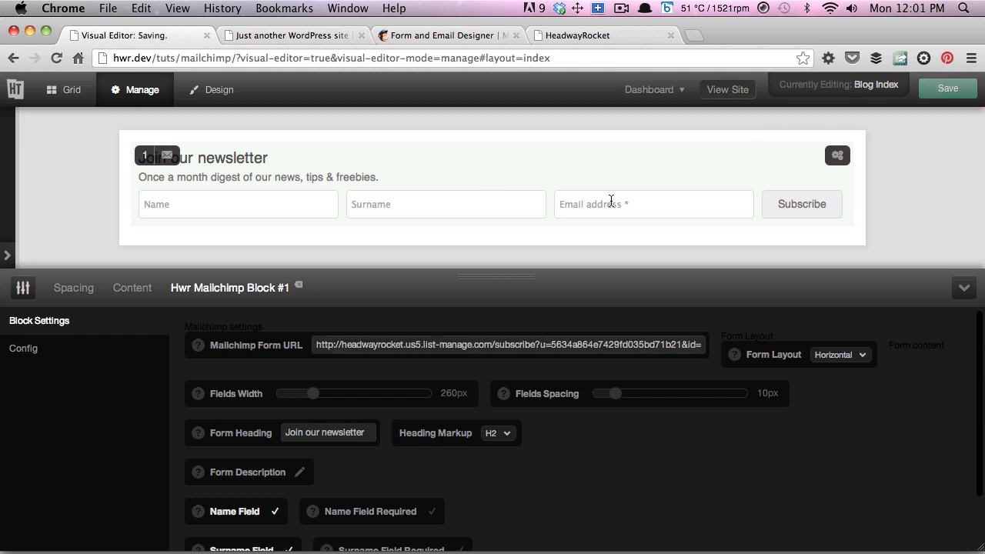
click(948, 87)
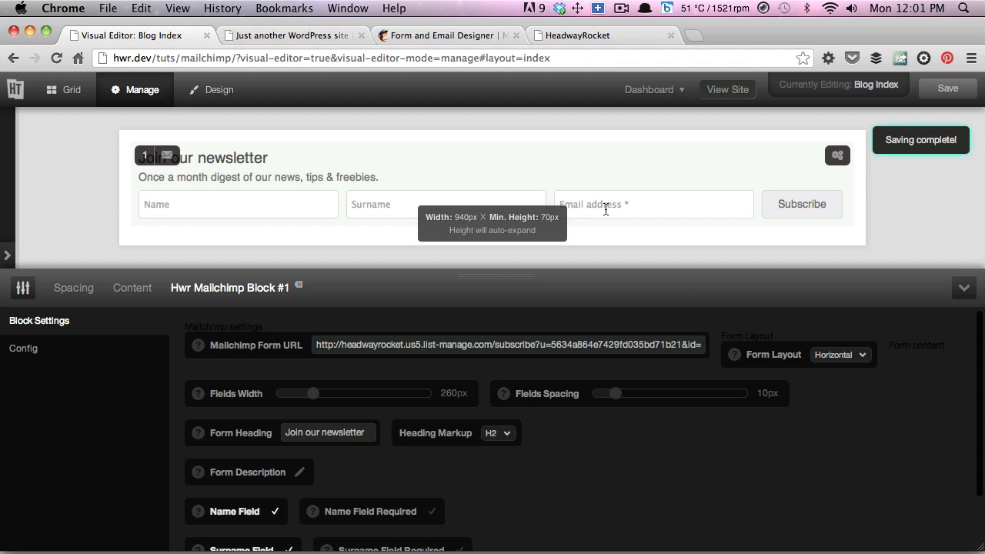
mouse_move(593, 297)
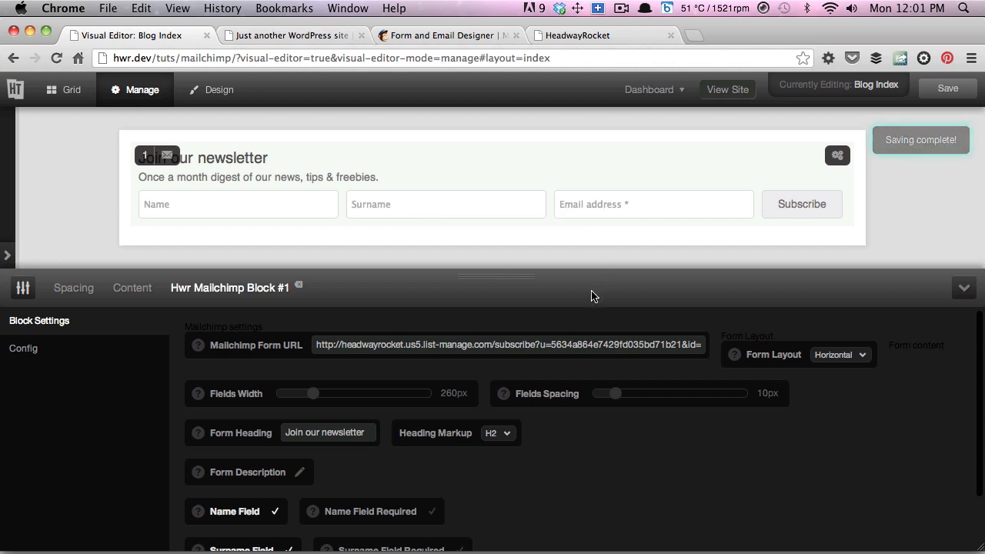
mouse_move(377, 204)
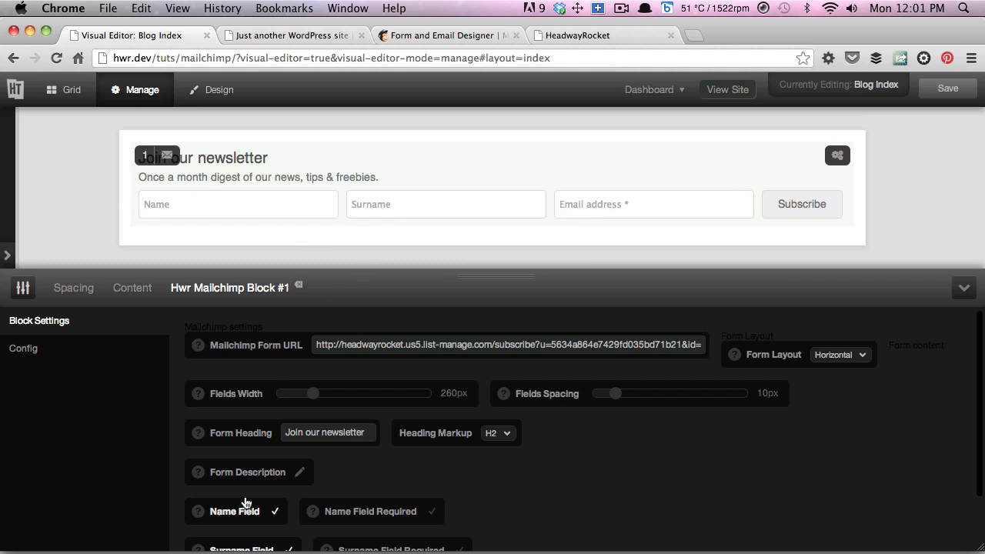
mouse_move(820, 364)
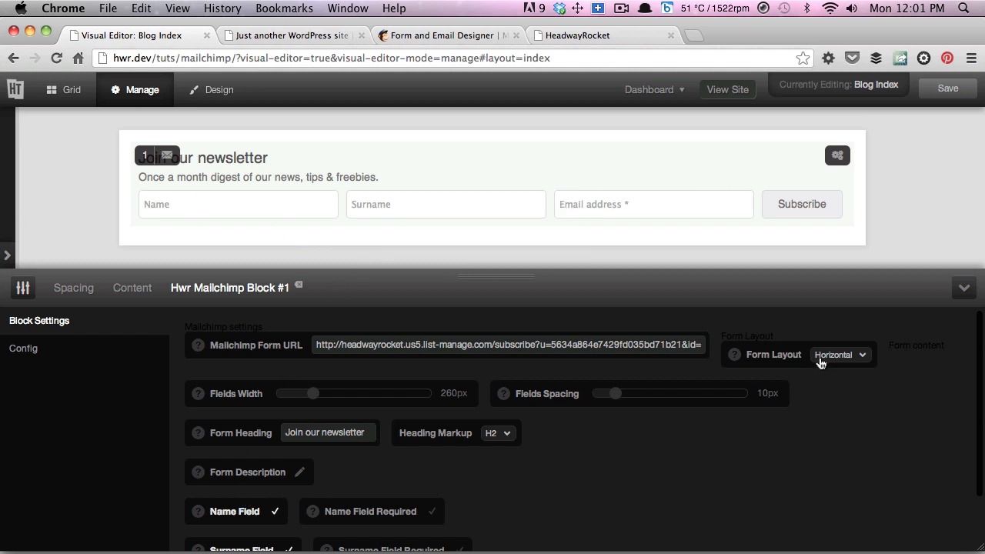
Set the form layout to Vertical and narrow the fields width to 95px.
click(838, 354)
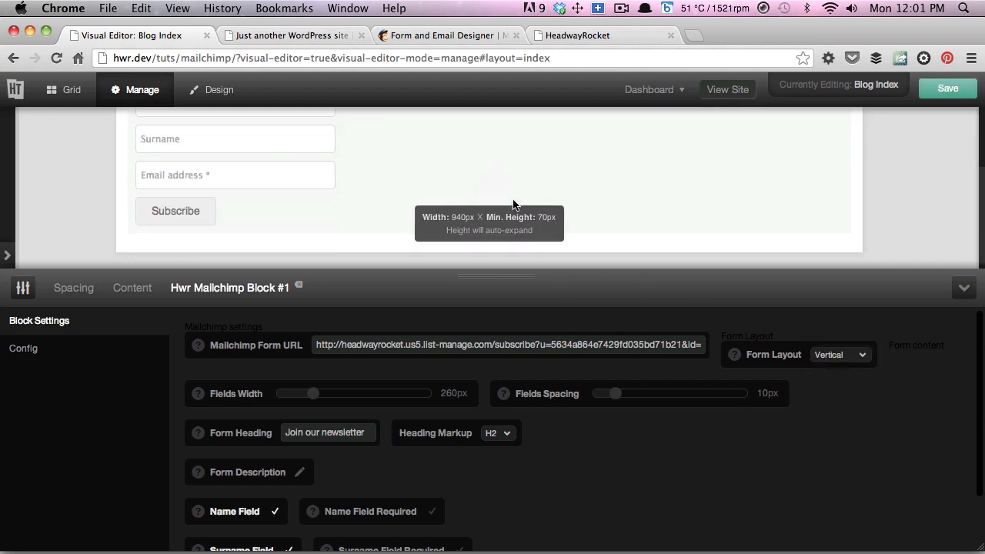
scroll(up, 3)
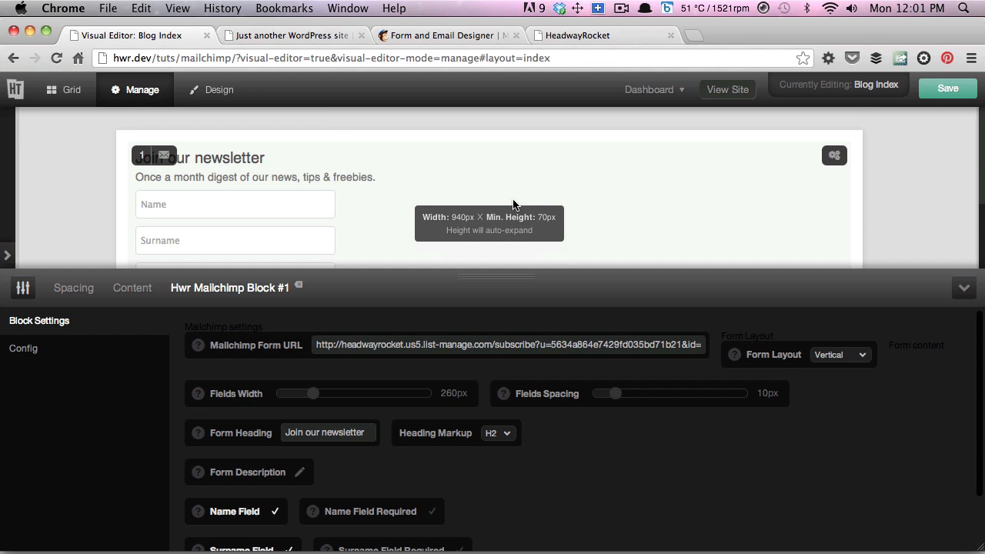
mouse_move(225, 403)
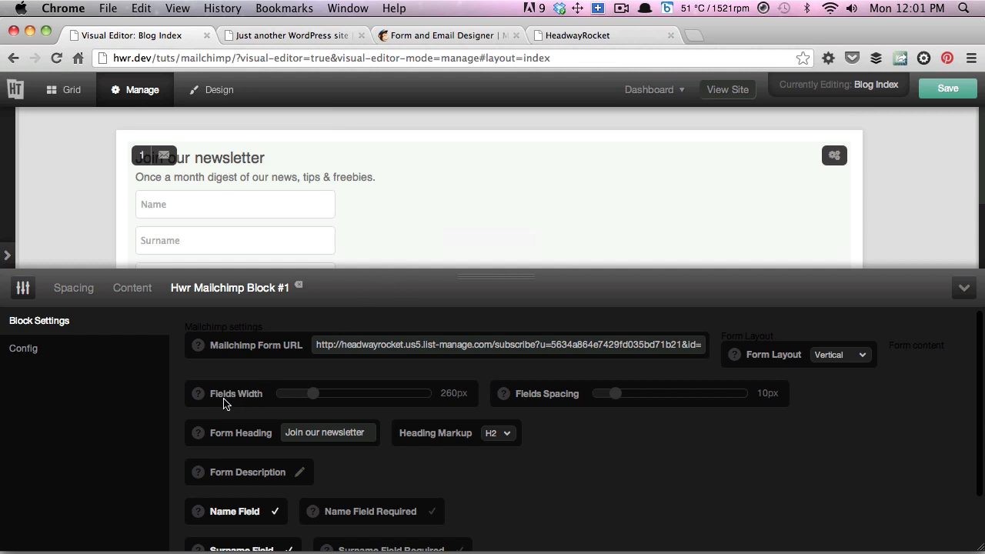
mouse_move(305, 403)
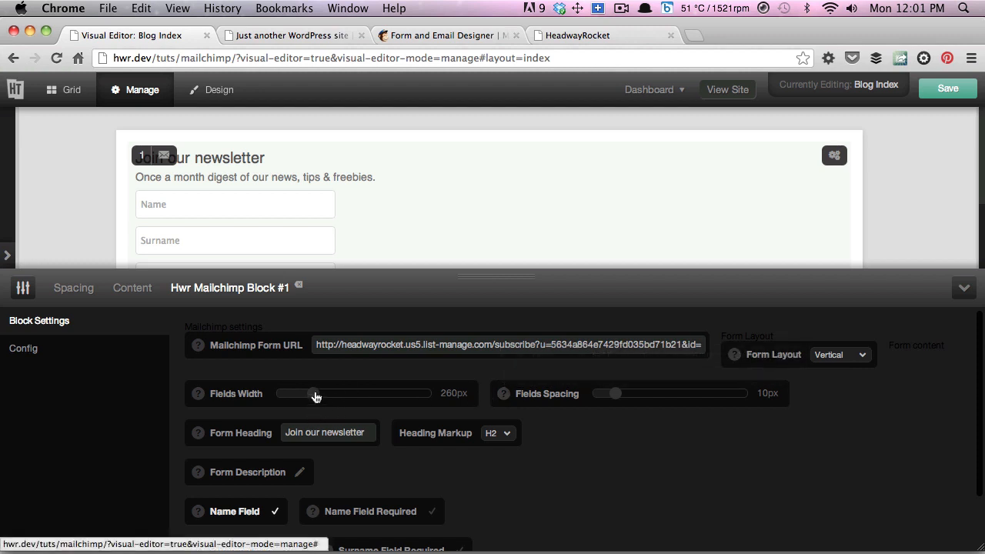
drag(313, 393, 398, 393)
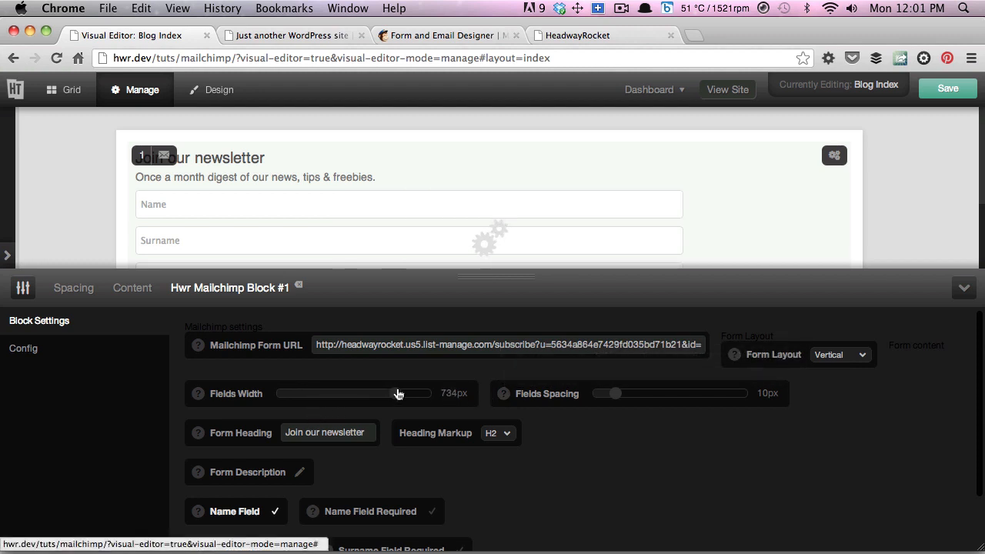
drag(398, 393, 283, 394)
text(N)
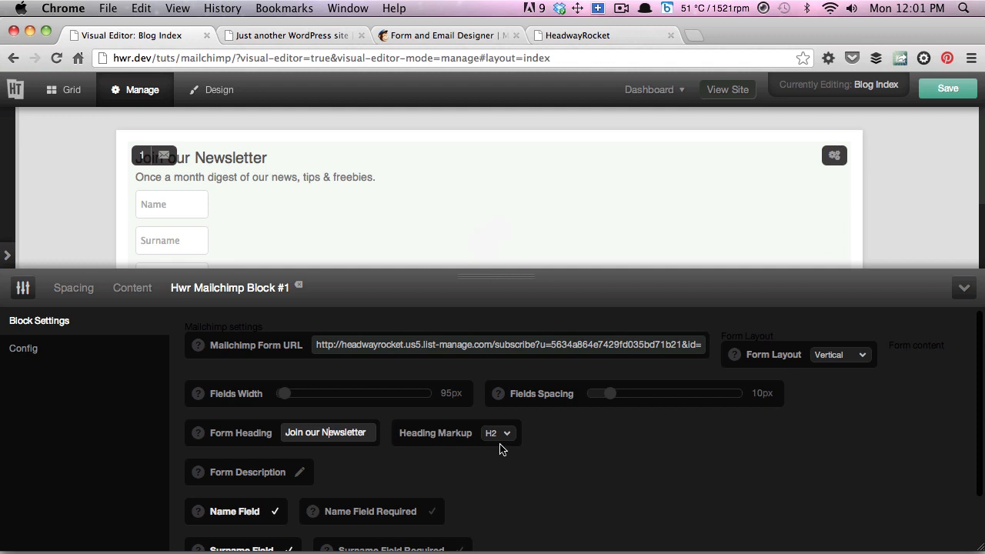
mouse_move(492, 437)
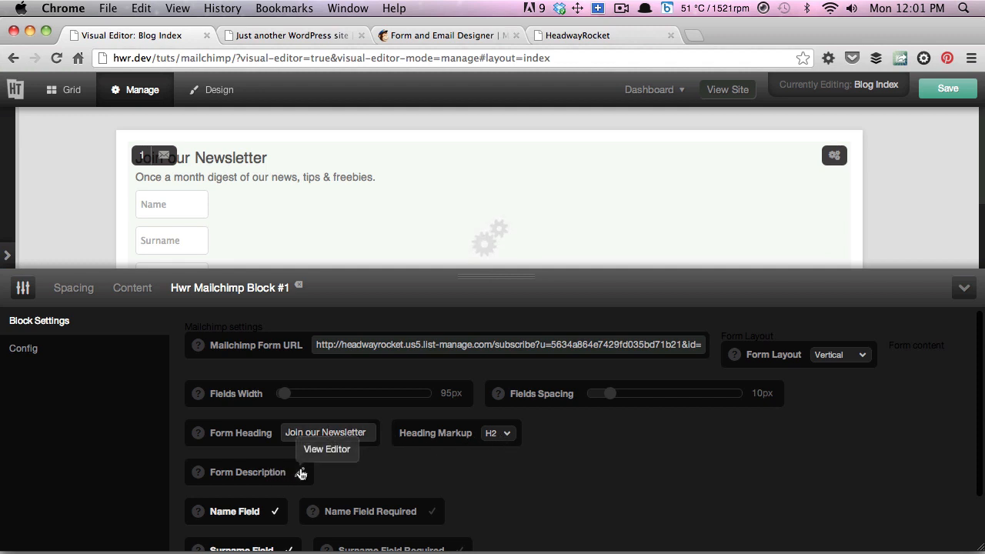
mouse_move(319, 475)
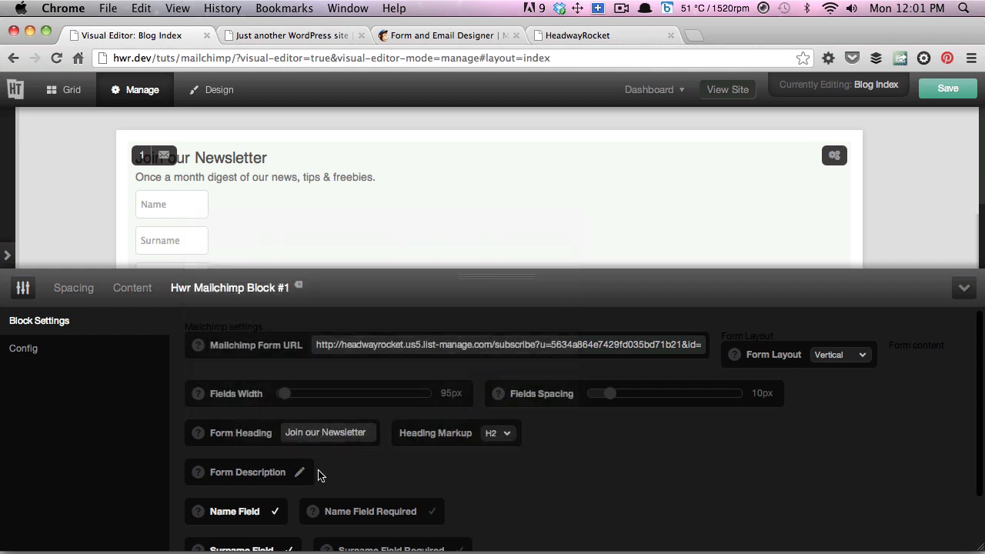
Scroll down the Mailchimp block settings to reach the Surname Field option.
scroll(down, 3)
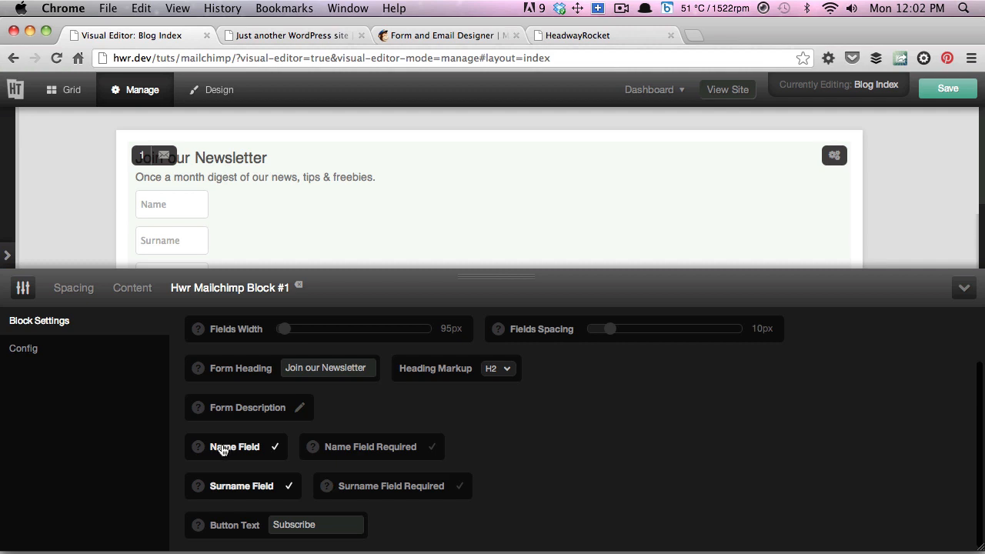
mouse_move(233, 488)
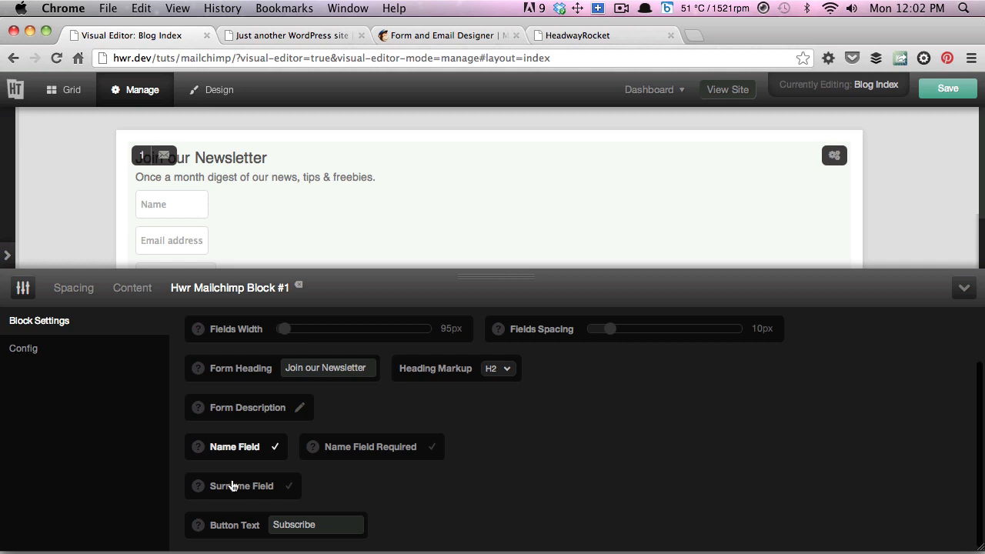
mouse_move(221, 471)
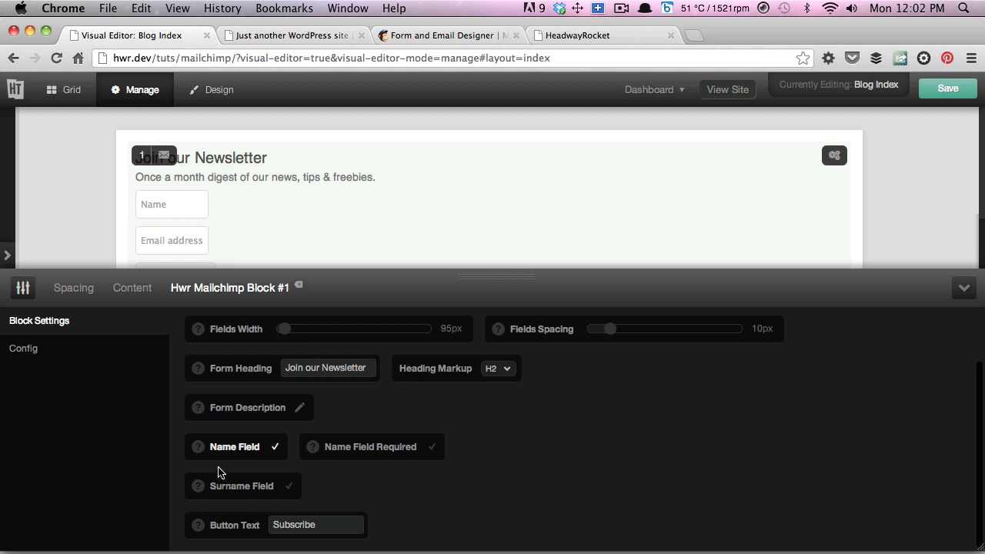